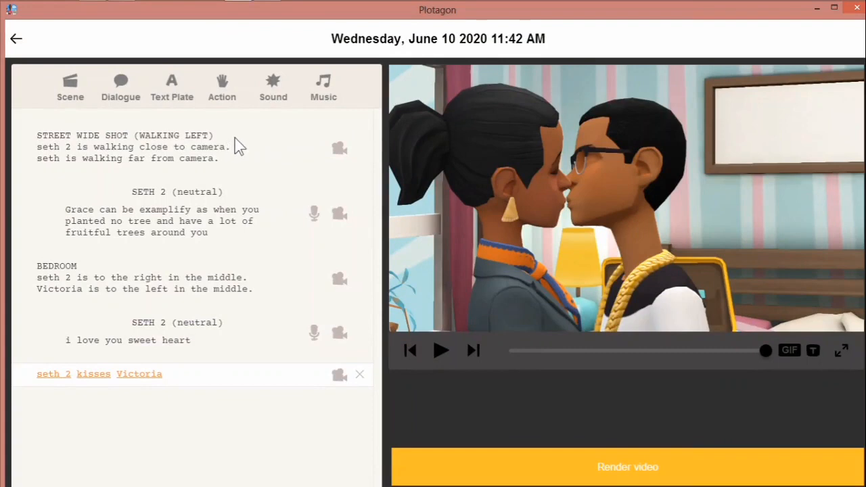
mouse_move(135, 149)
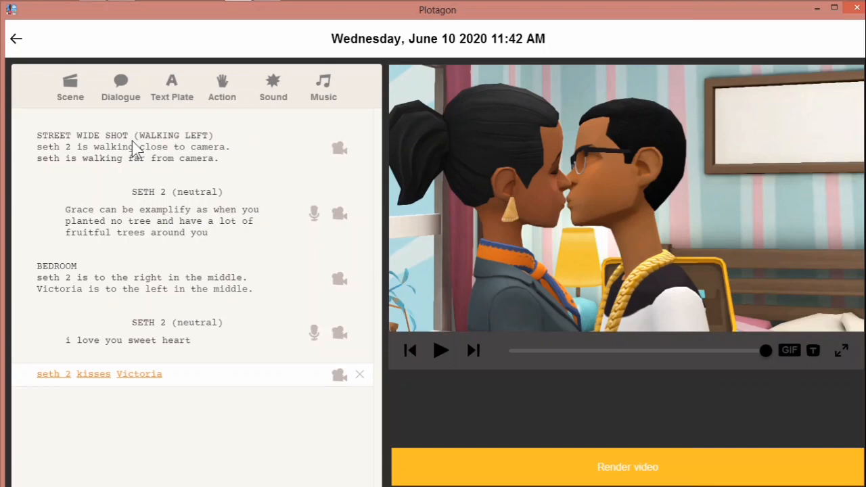
mouse_move(54, 146)
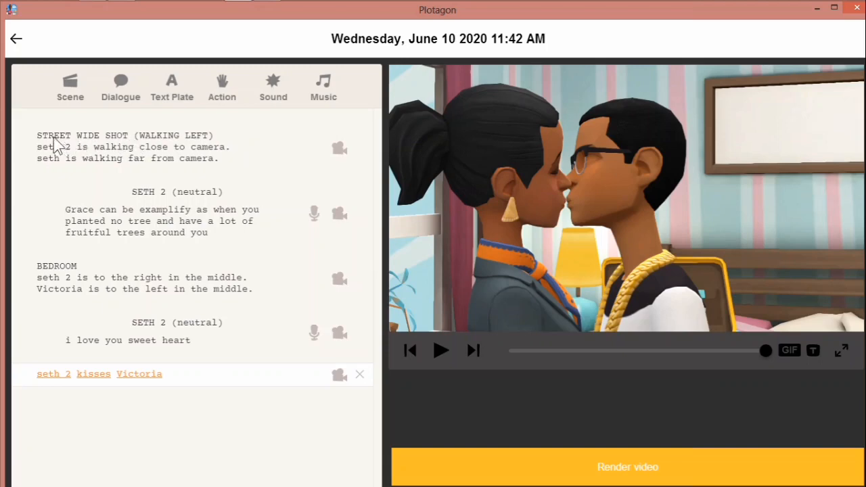
Load the Street Wide Shot (Walking Left) scene into the preview player.
click(122, 146)
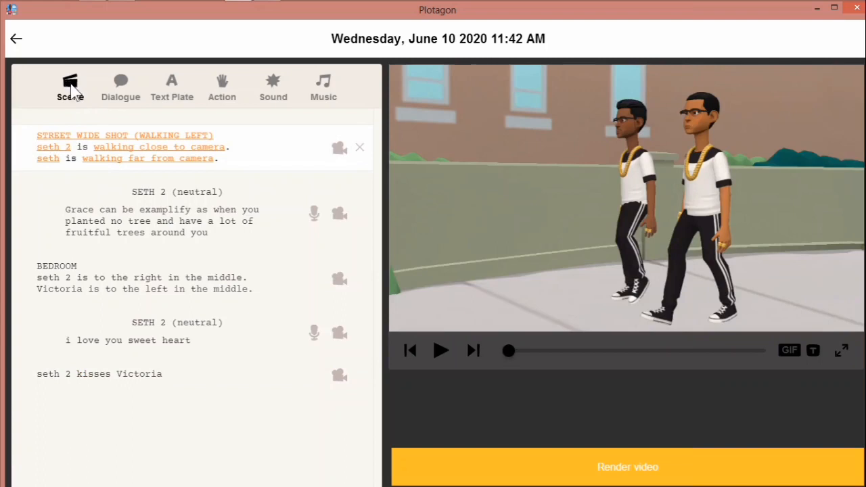
Insert a new scene after the opening shot and bring up the scene location library.
click(70, 87)
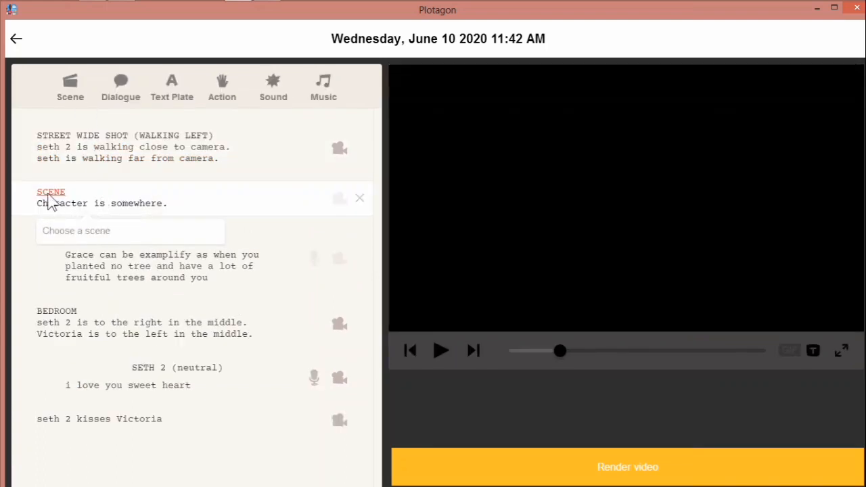
click(130, 231)
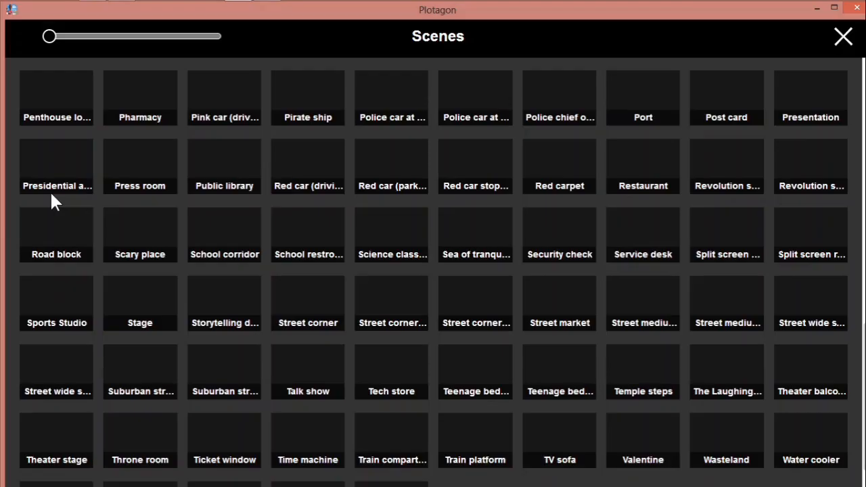
mouse_move(612, 387)
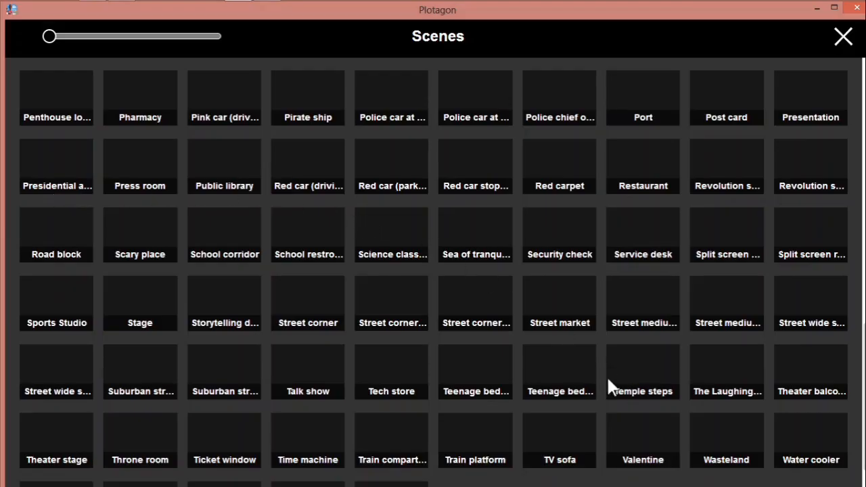
mouse_move(568, 423)
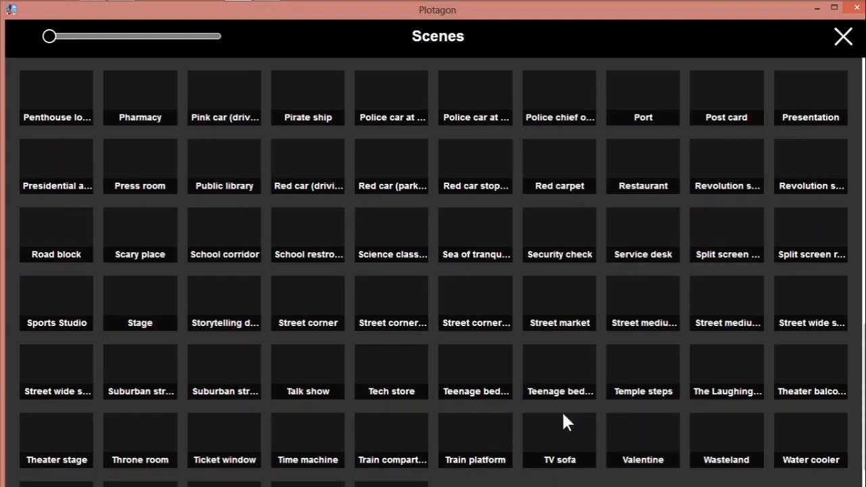
mouse_move(74, 395)
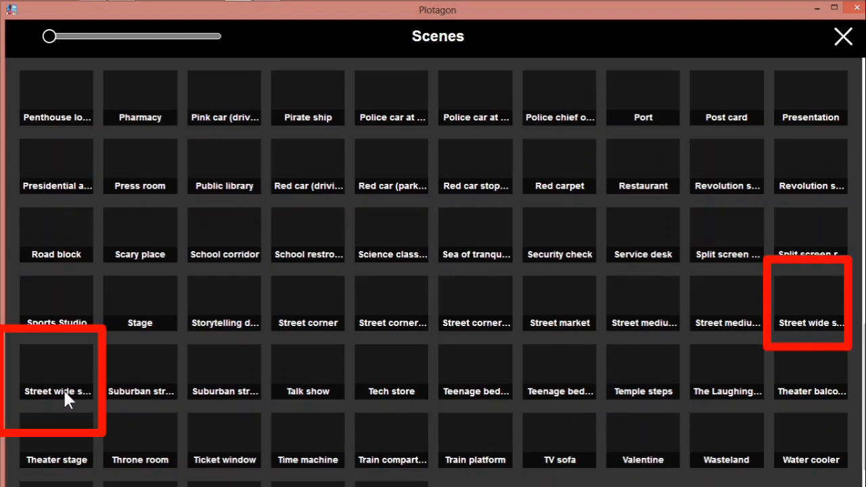
mouse_move(778, 339)
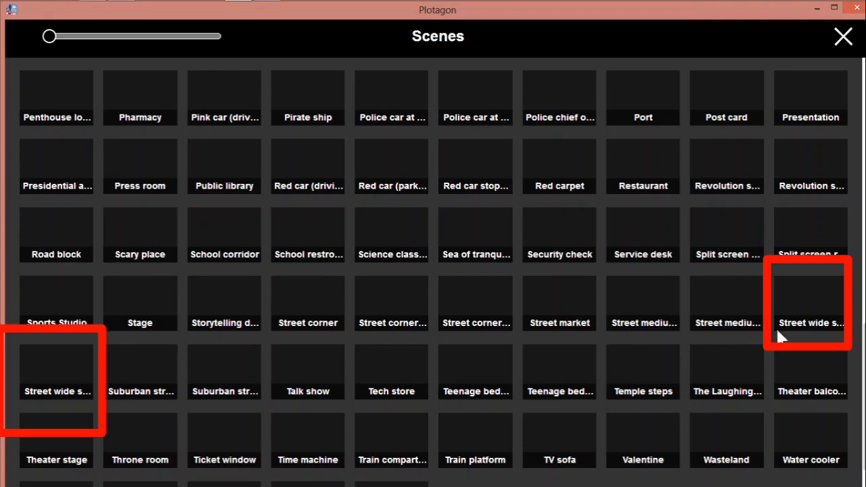
mouse_move(237, 413)
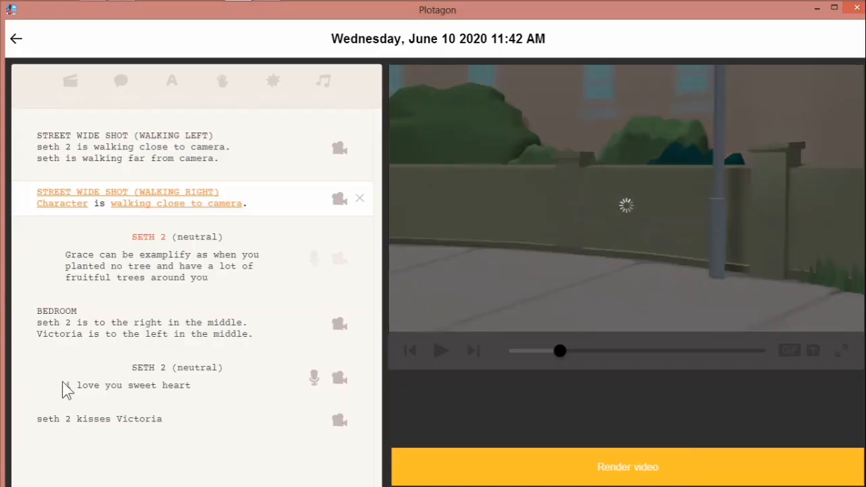
mouse_move(68, 235)
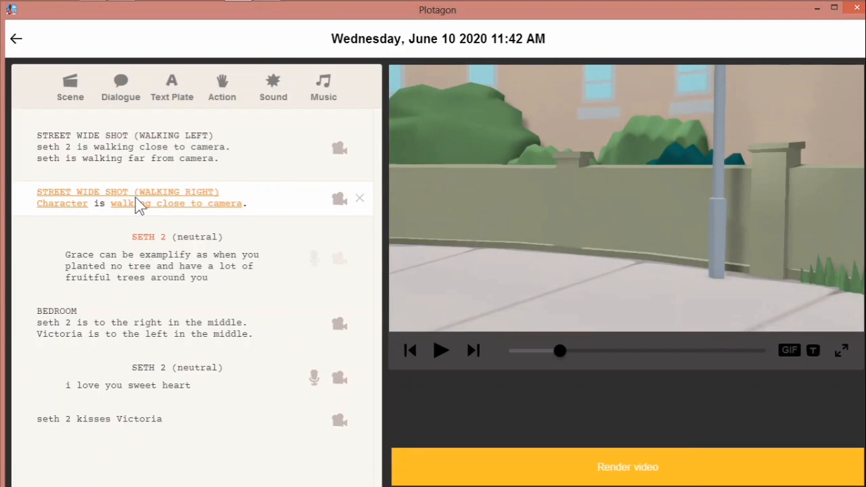
mouse_move(173, 205)
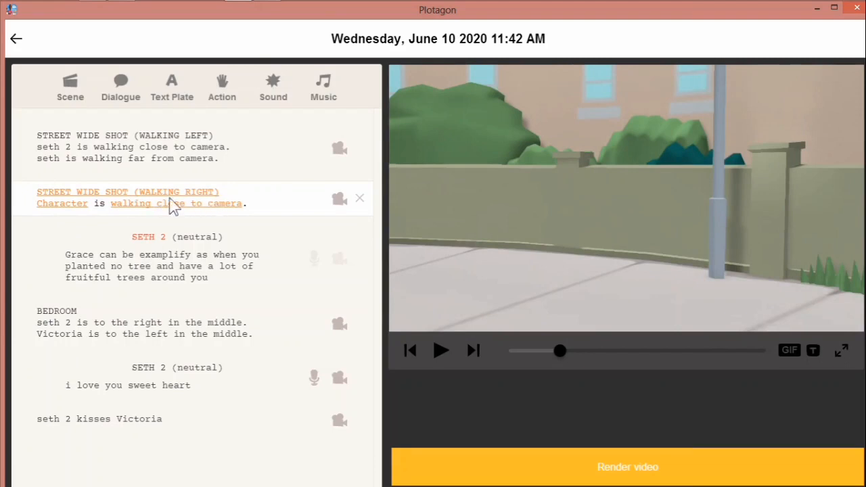
mouse_move(206, 152)
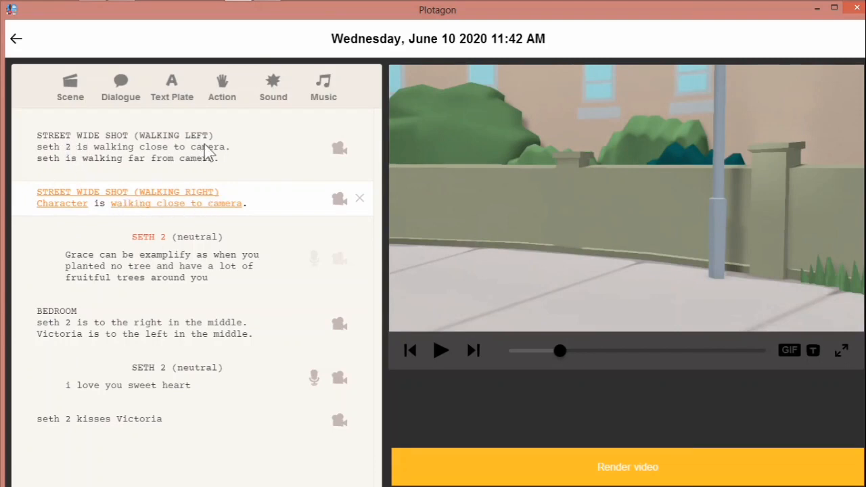
mouse_move(100, 211)
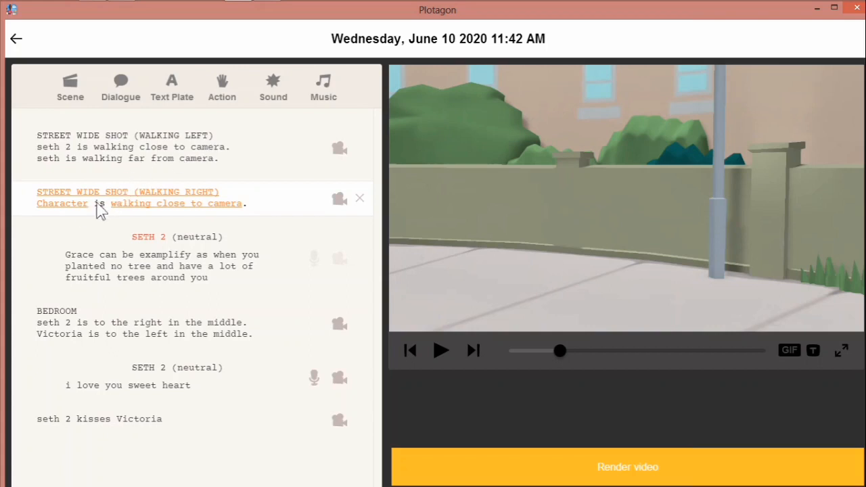
mouse_move(65, 214)
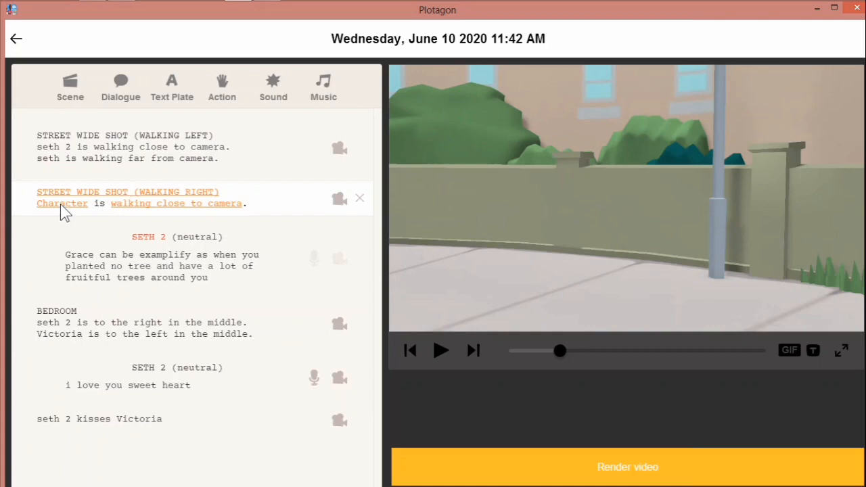
Bring up the character library to choose who walks in the walking-right scene.
click(63, 203)
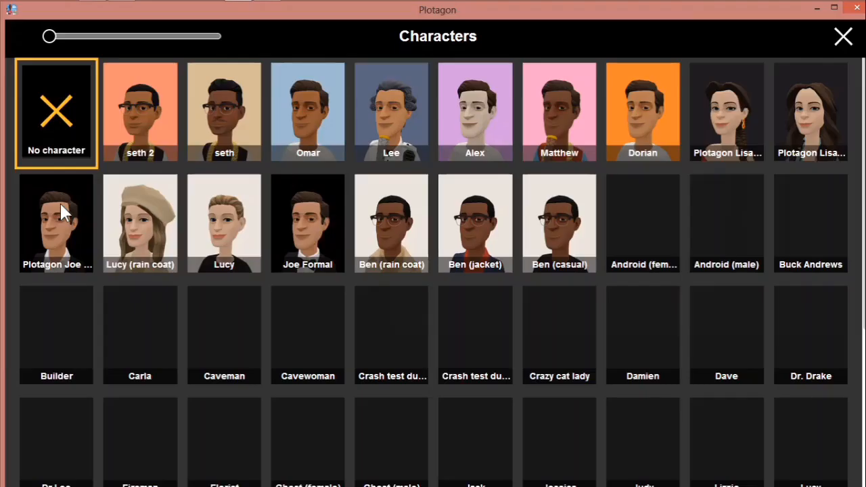
mouse_move(169, 149)
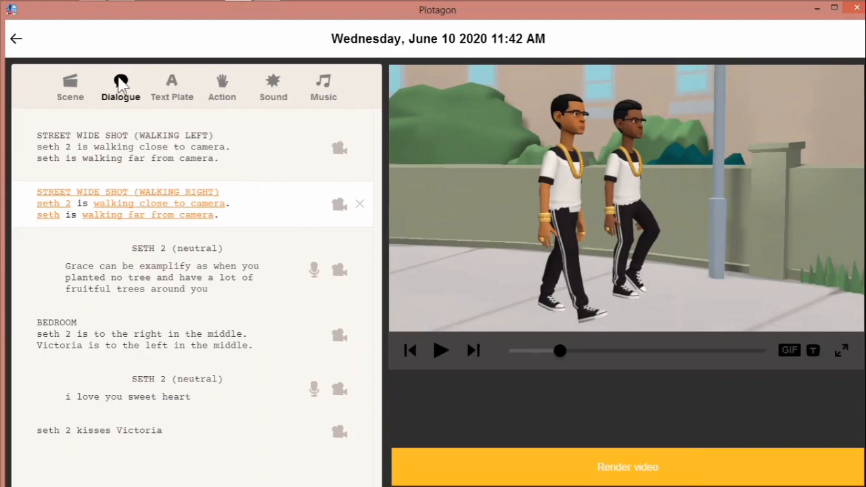
Add a dialogue line reading "hello dear" and assign it to seth.
click(120, 87)
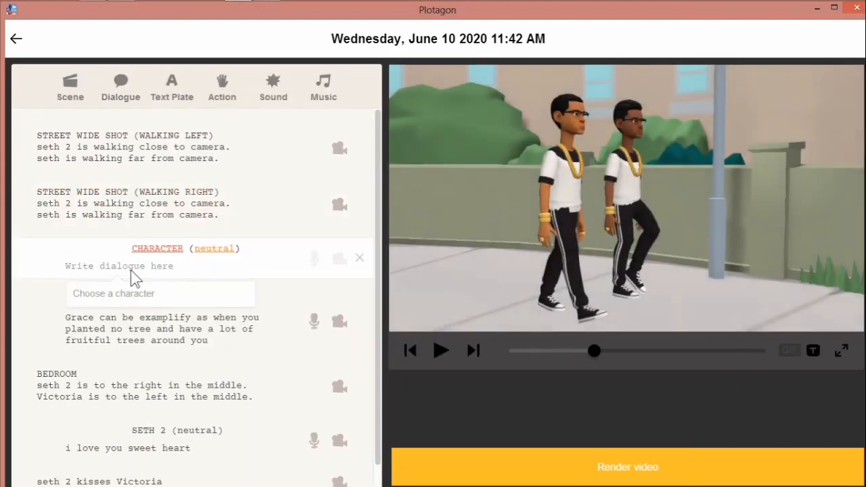
text(he)
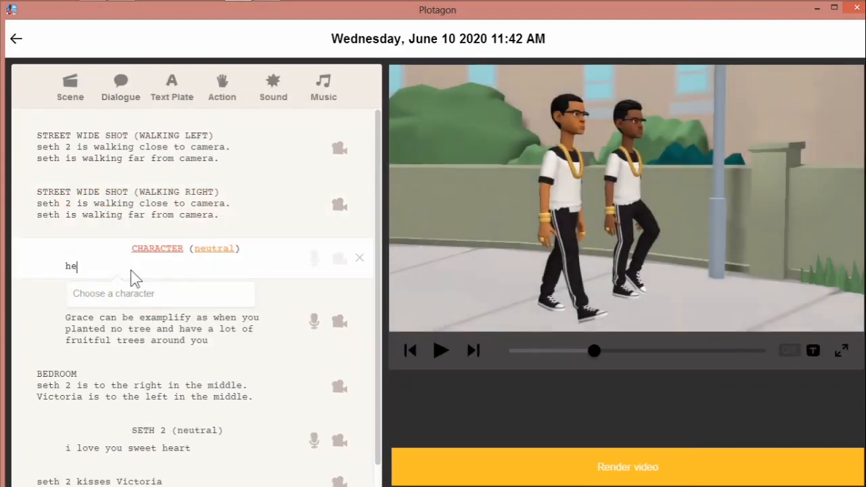
text(loo)
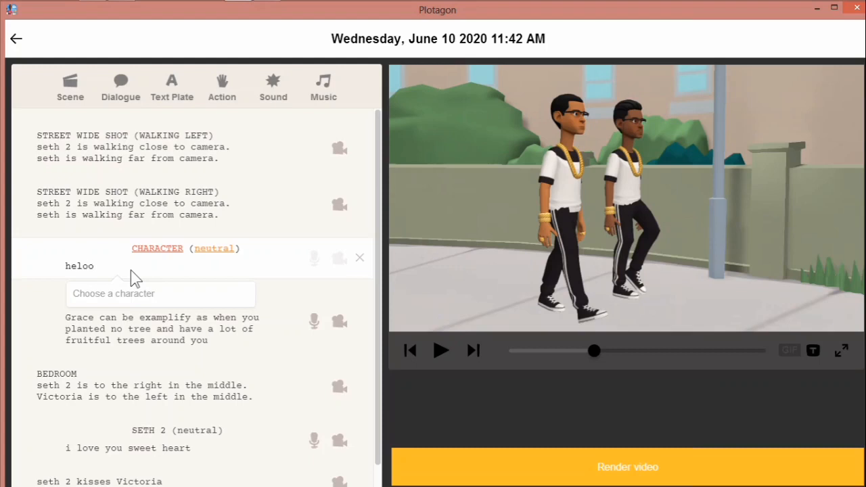
text(hello)
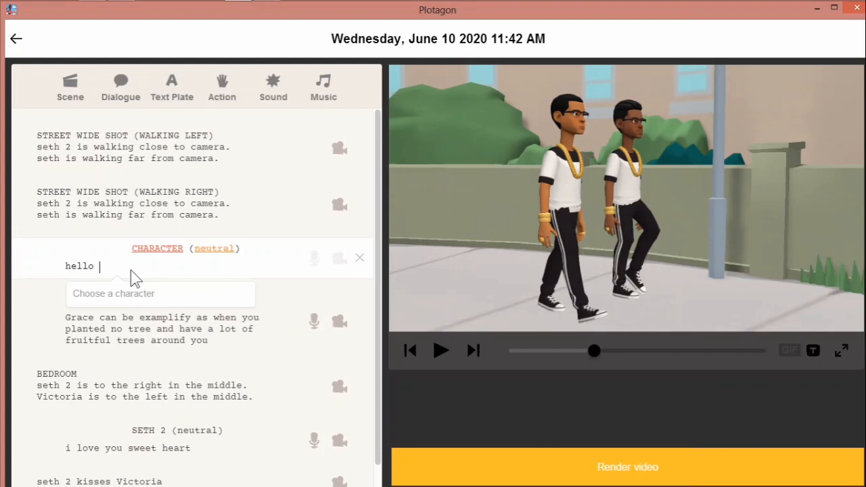
text(de)
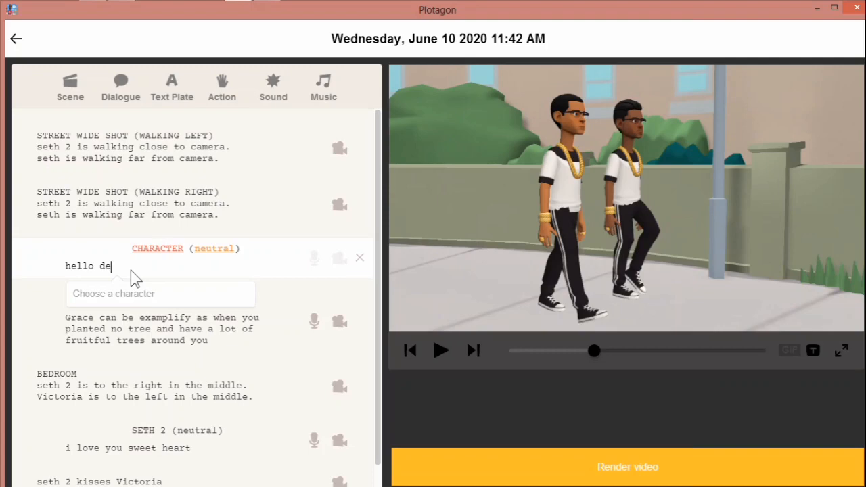
text(ar)
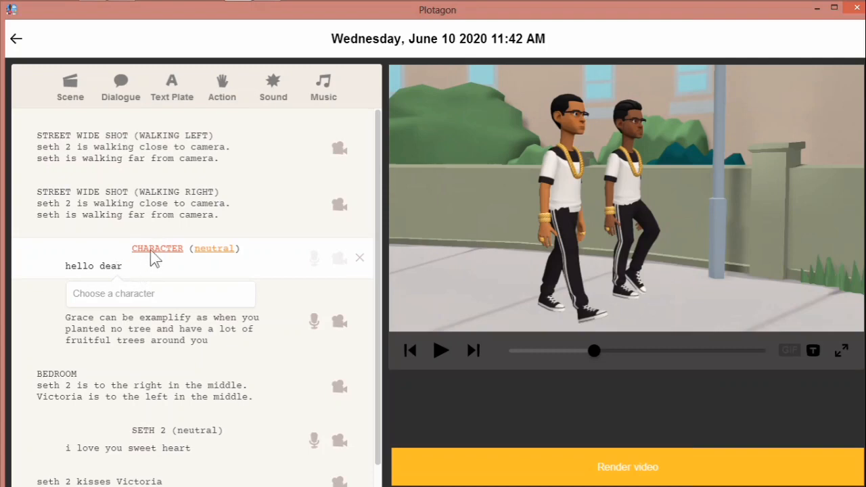
click(160, 293)
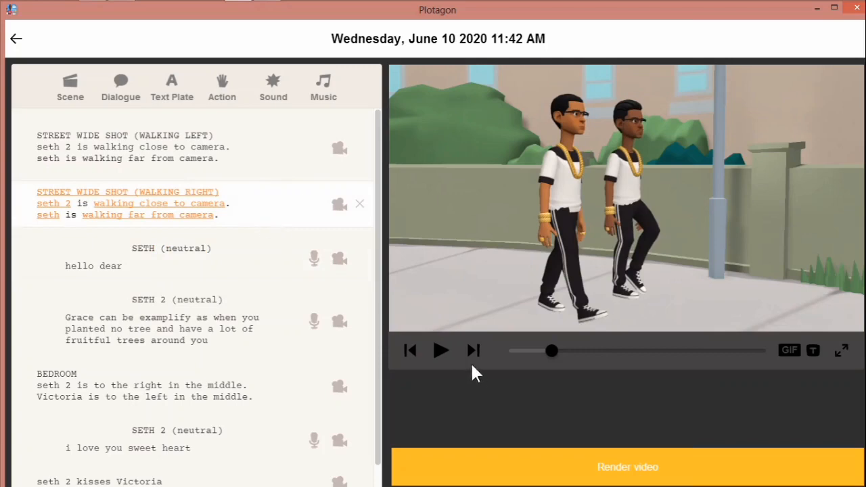
Play the walking-right street shot in the preview, then stop playback.
click(441, 350)
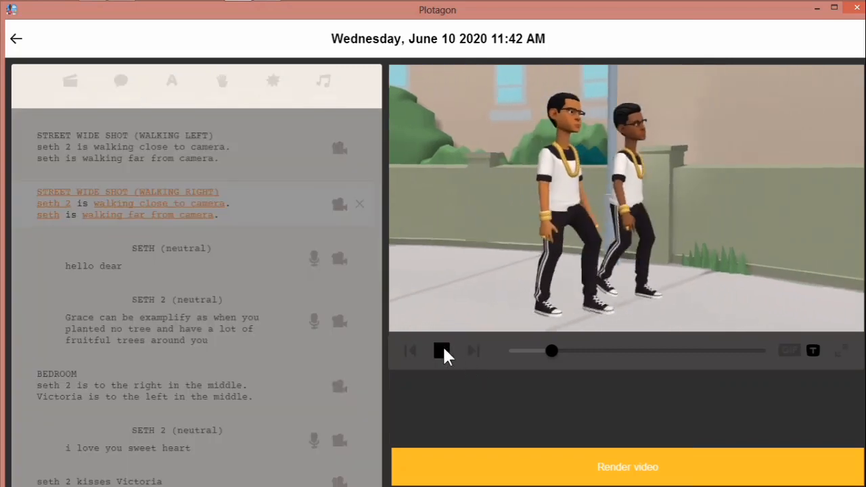
click(442, 350)
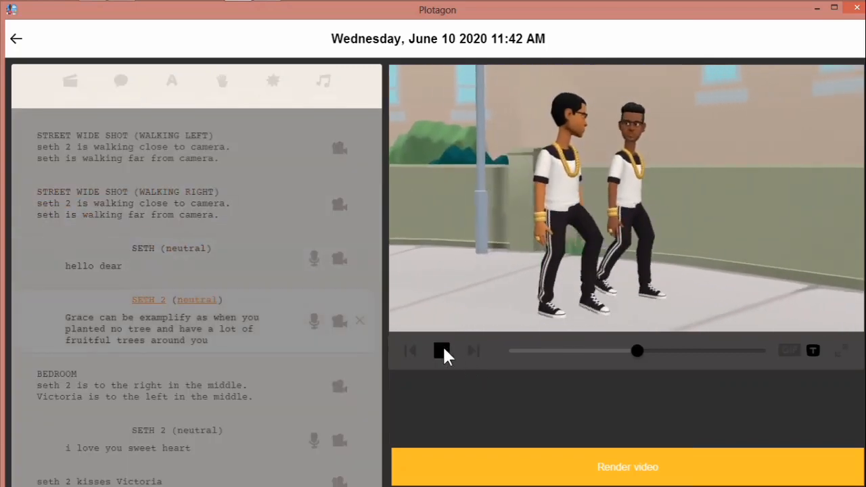
click(442, 350)
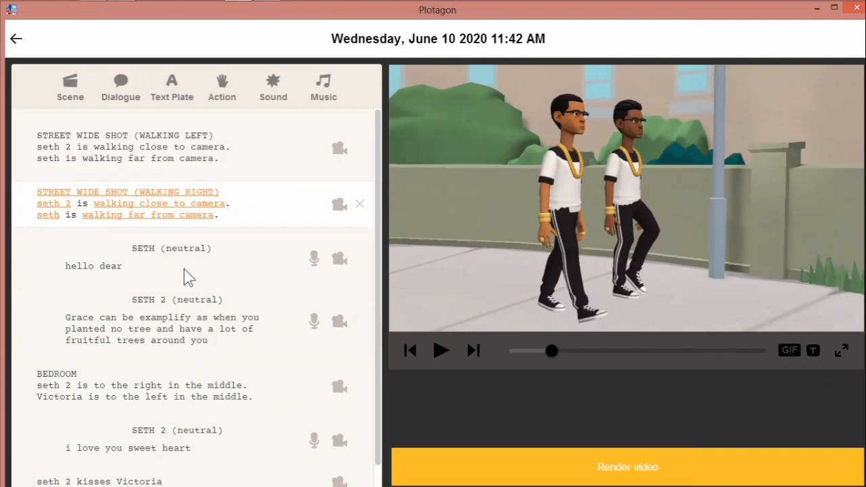
mouse_move(136, 203)
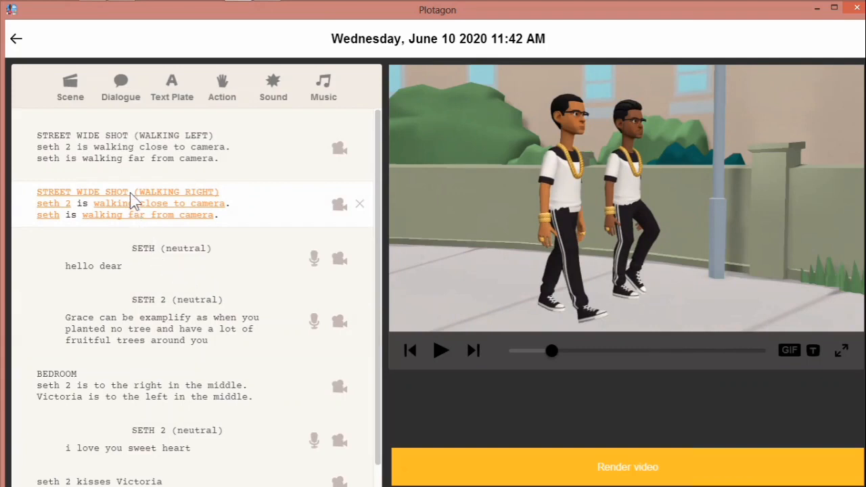
mouse_move(107, 206)
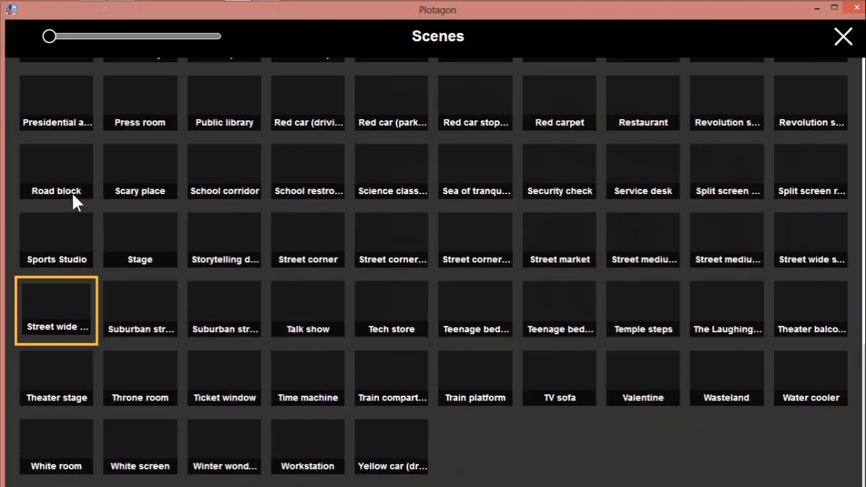
mouse_move(406, 332)
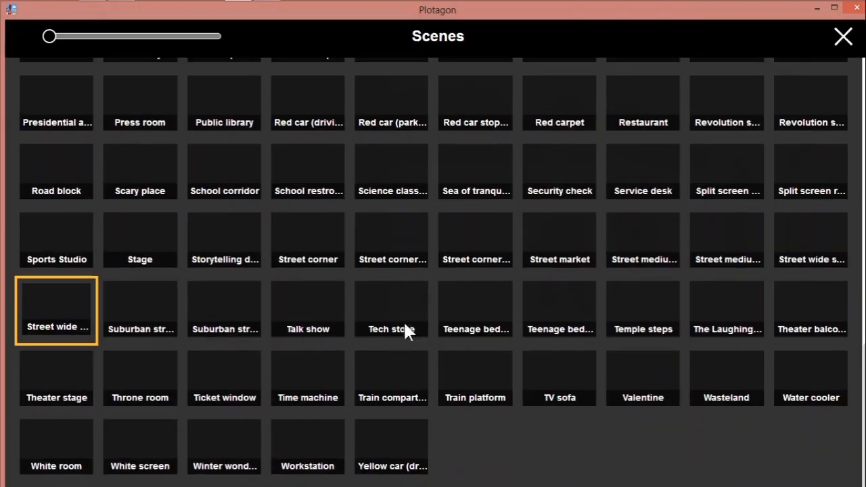
mouse_move(476, 268)
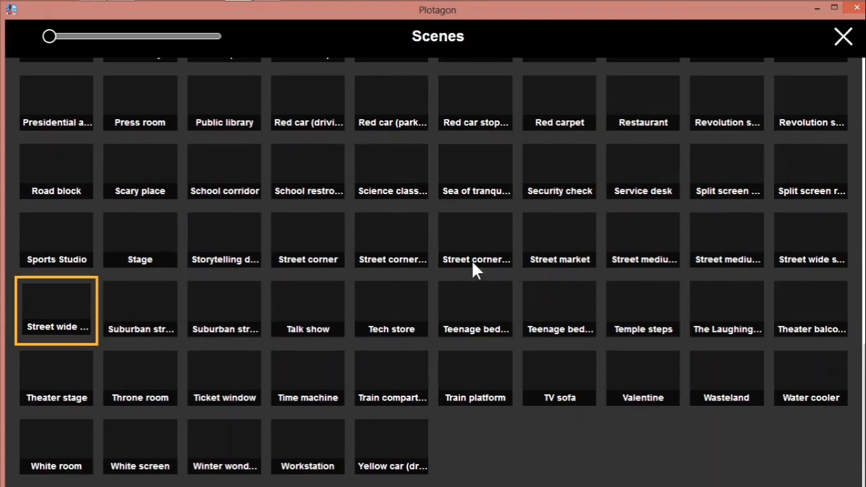
mouse_move(506, 351)
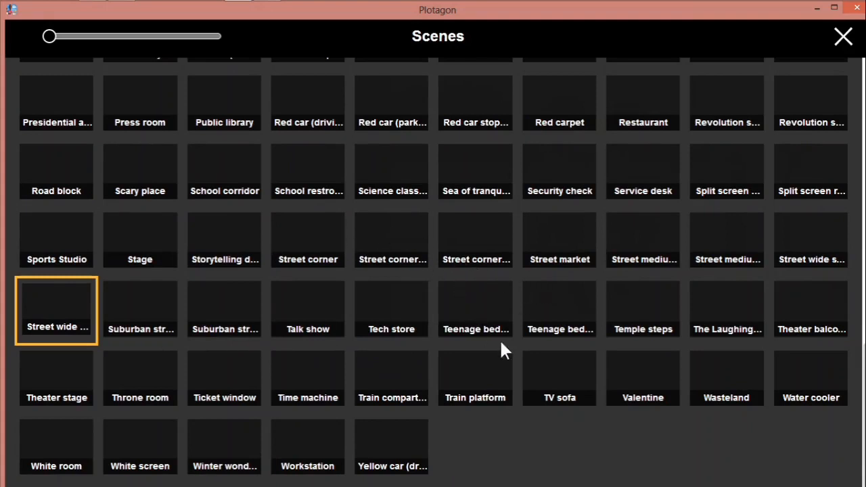
mouse_move(774, 274)
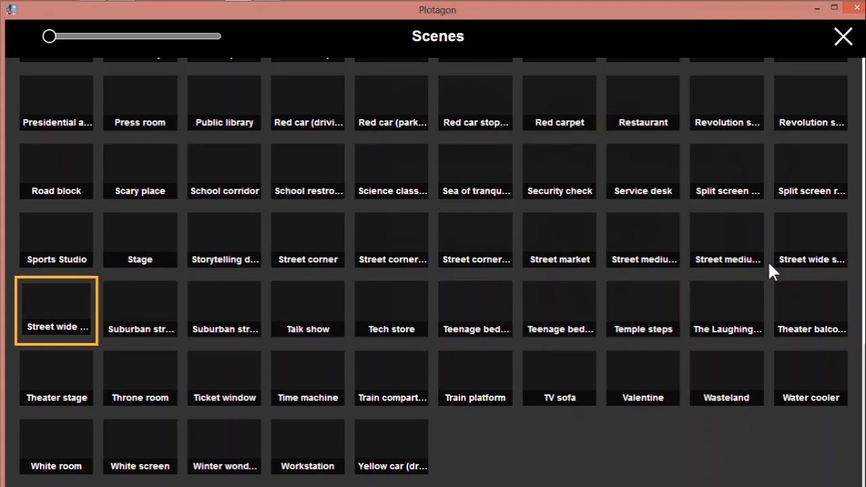
mouse_move(750, 270)
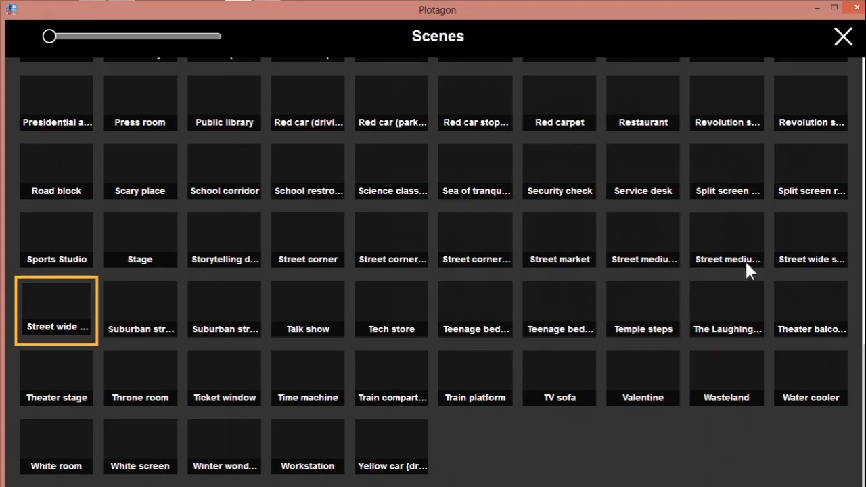
mouse_move(707, 264)
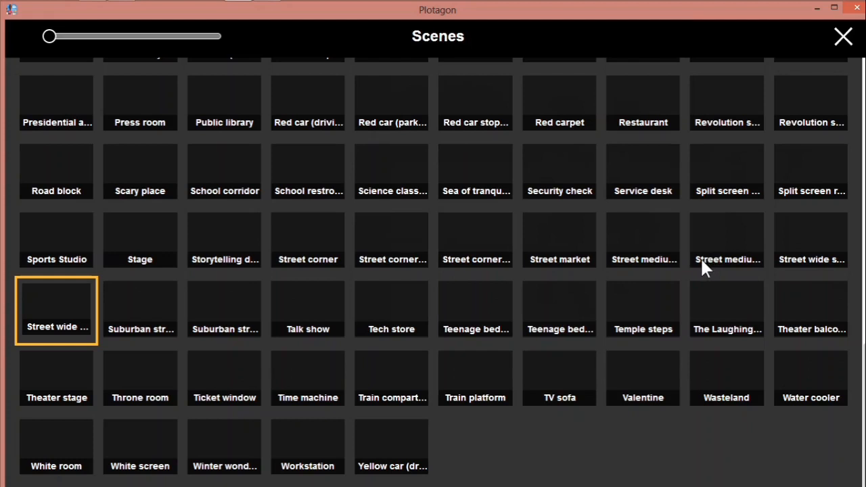
mouse_move(779, 265)
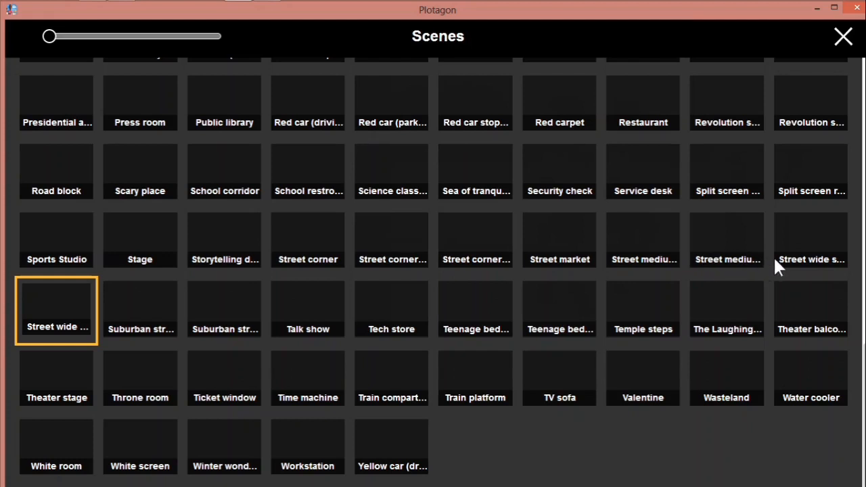
mouse_move(745, 273)
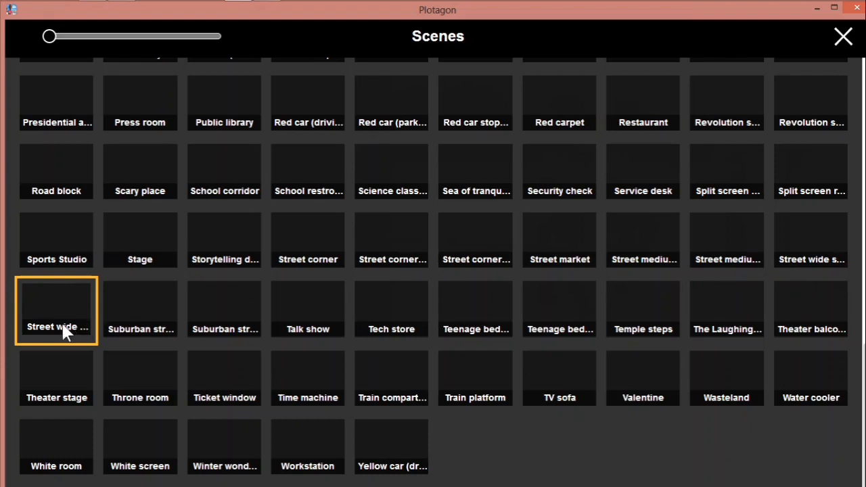
mouse_move(826, 268)
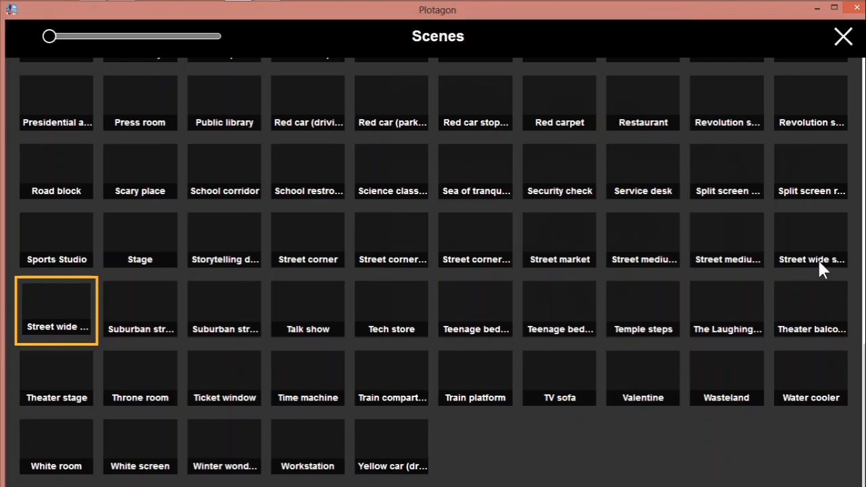
mouse_move(57, 303)
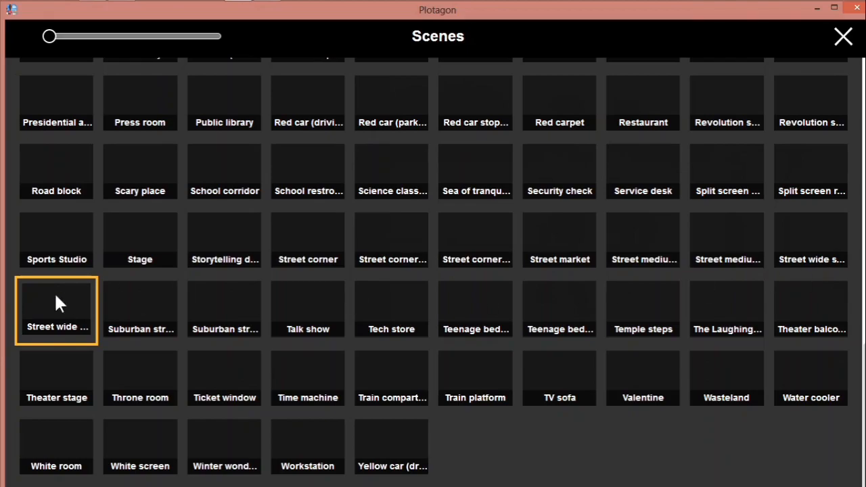
Keep the street wide shot location, close the gallery and scroll down the script.
double_click(57, 309)
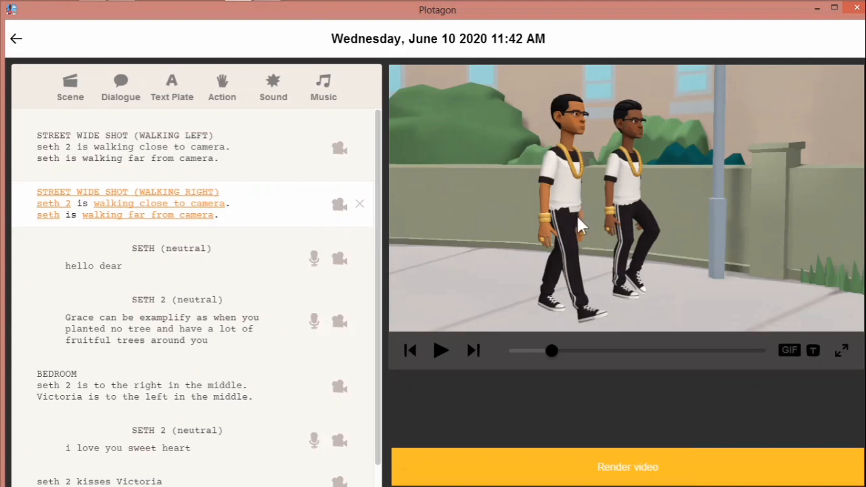
mouse_move(508, 219)
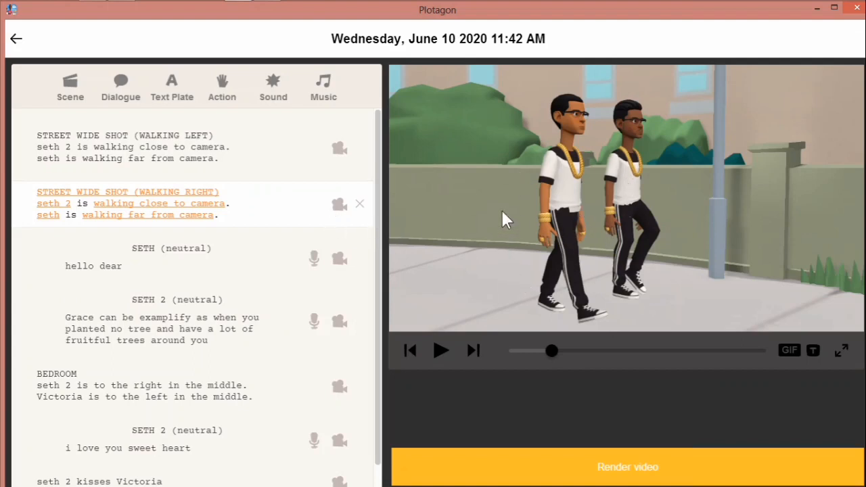
mouse_move(308, 263)
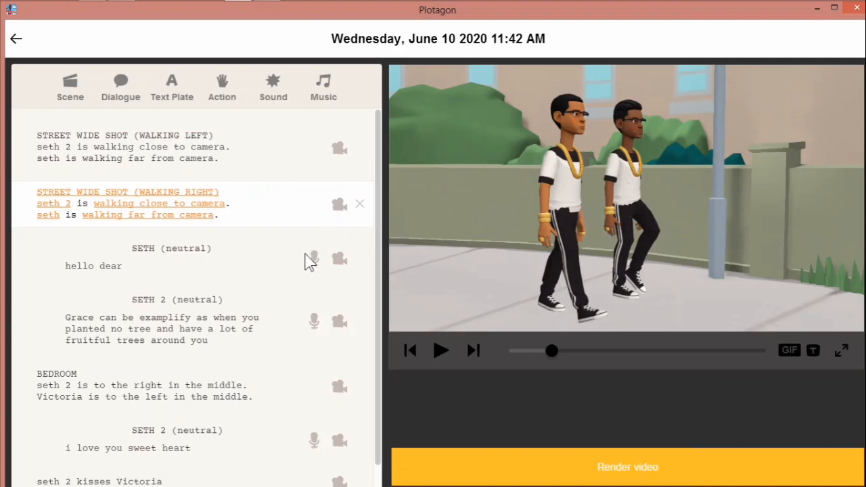
scroll(down, 3)
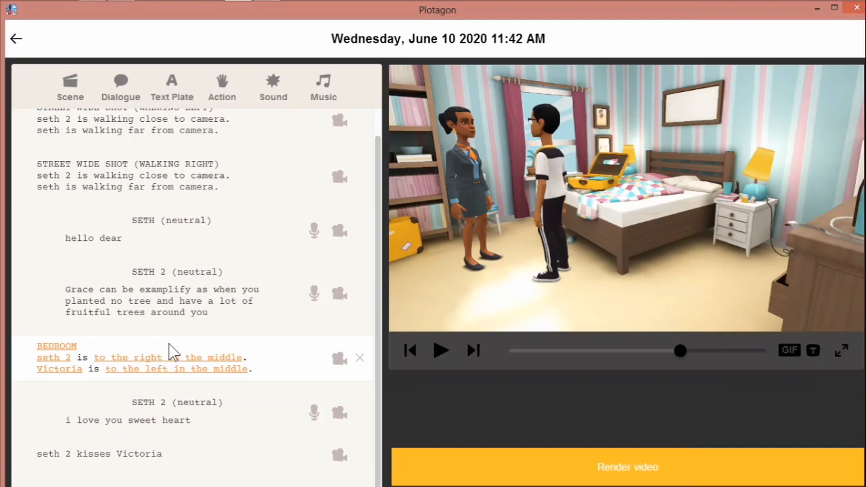
mouse_move(55, 369)
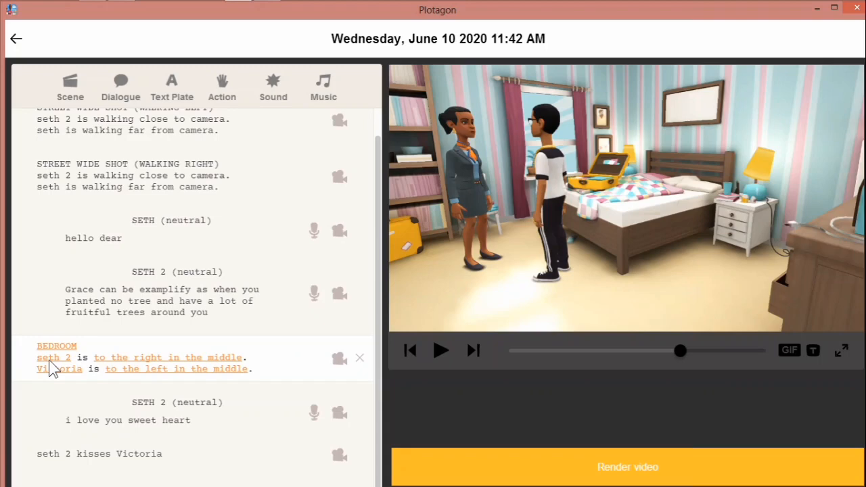
mouse_move(170, 318)
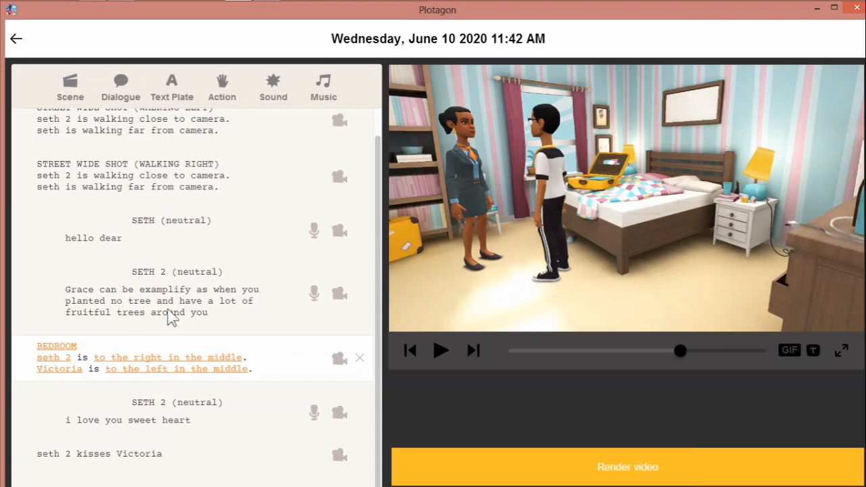
mouse_move(566, 203)
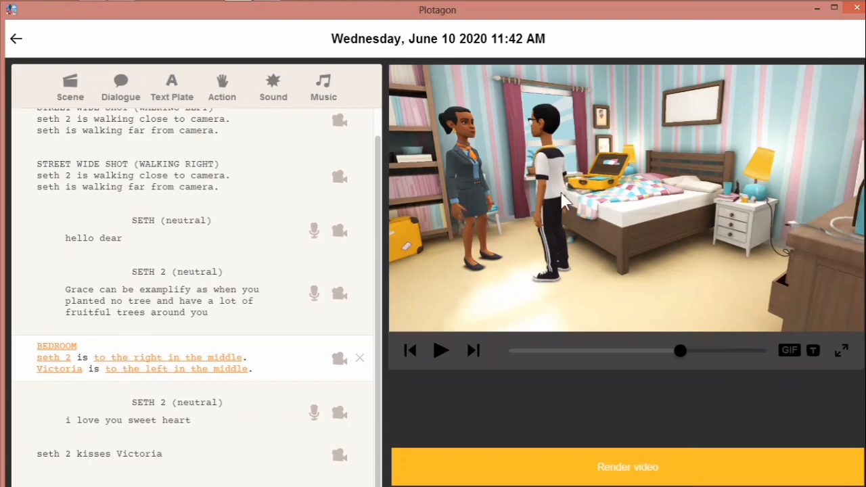
Add a character action line after the bedroom scene, leaving no action chosen.
click(222, 86)
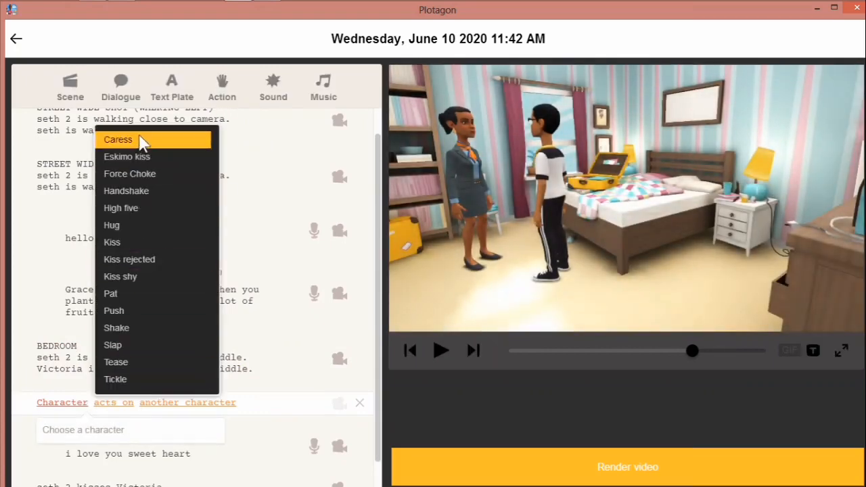
mouse_move(155, 209)
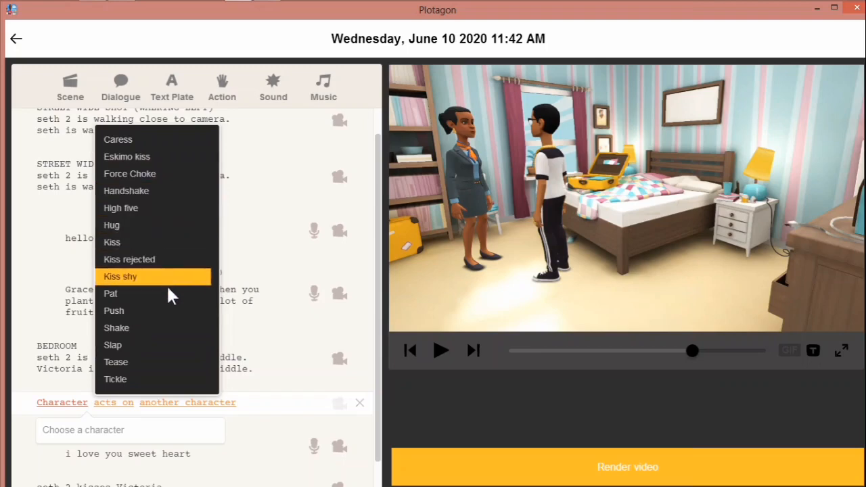
mouse_move(477, 138)
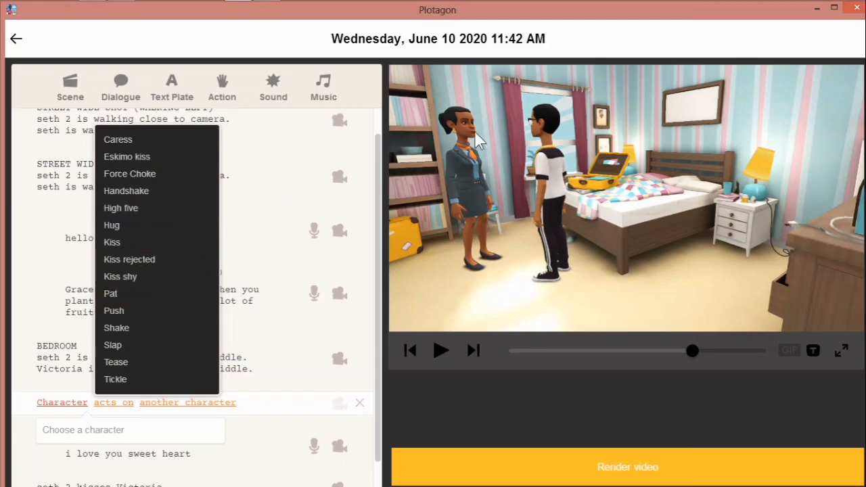
mouse_move(490, 243)
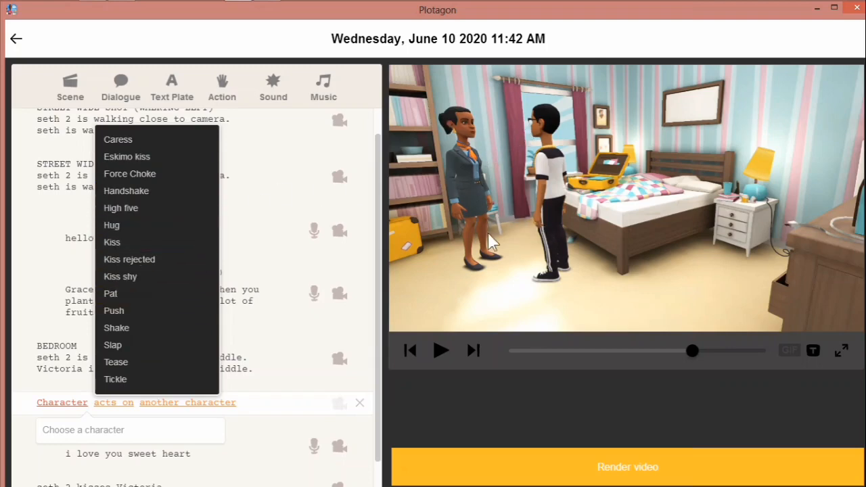
mouse_move(447, 257)
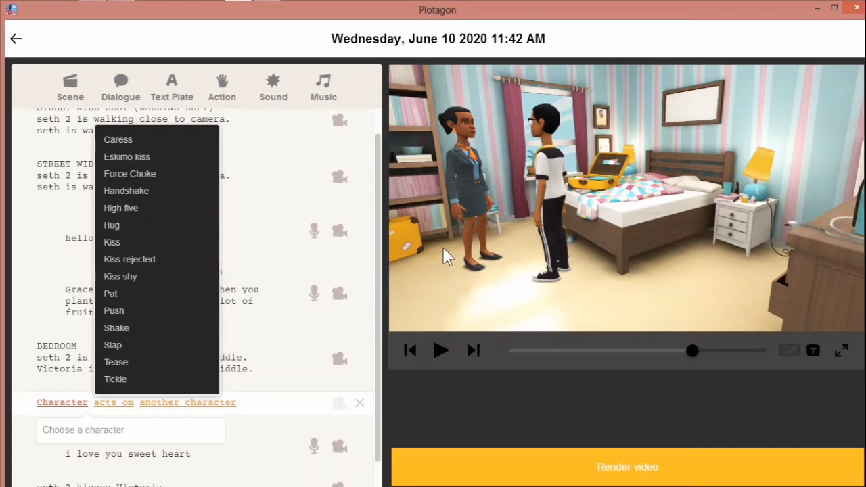
mouse_move(312, 402)
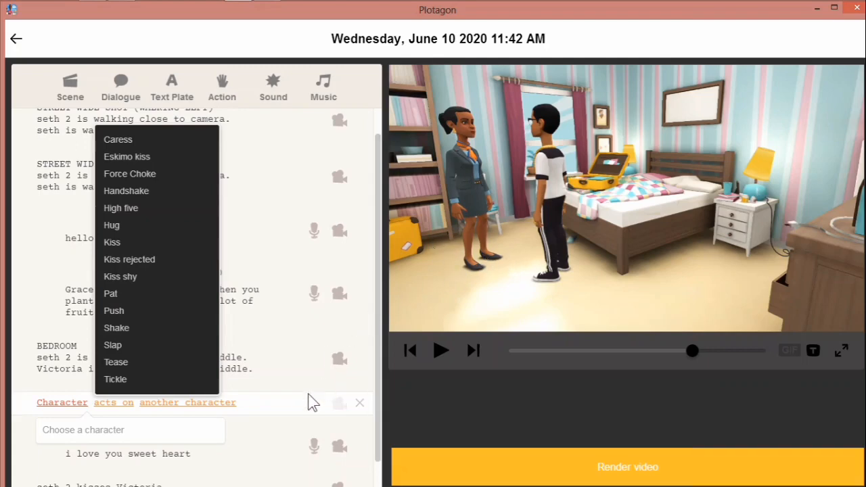
click(287, 406)
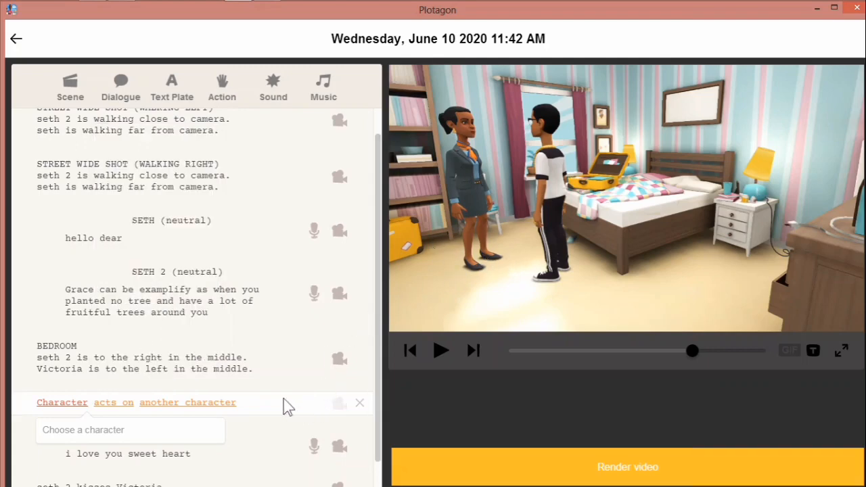
Scroll the script up toward the BEDROOM scene line.
scroll(up, 3)
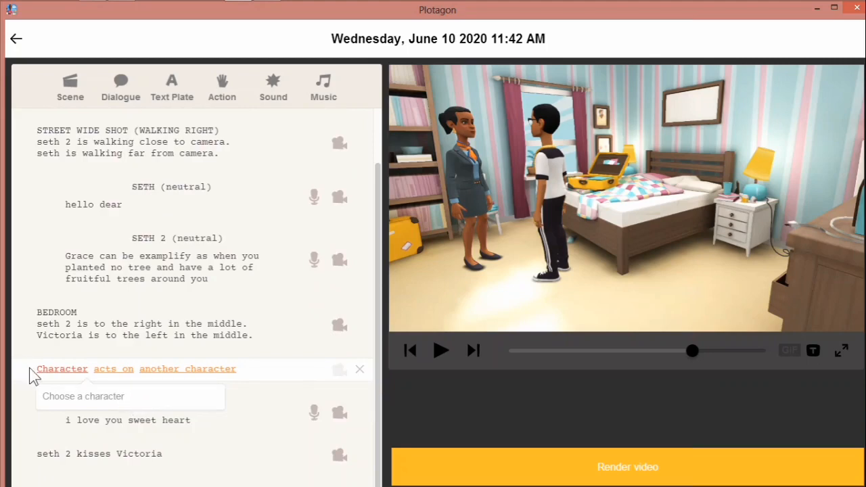
mouse_move(61, 379)
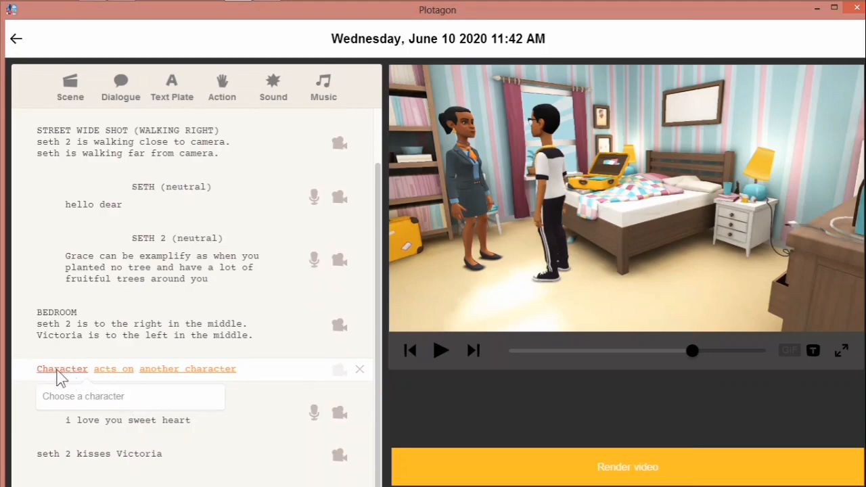
mouse_move(70, 325)
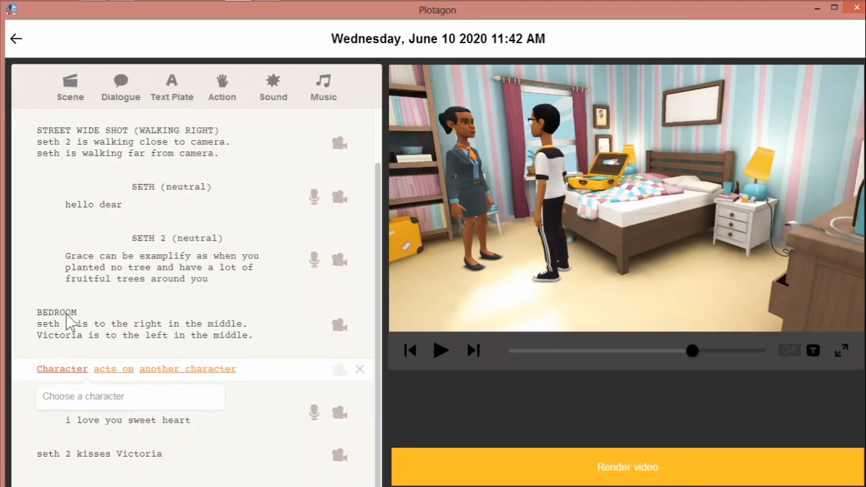
mouse_move(43, 336)
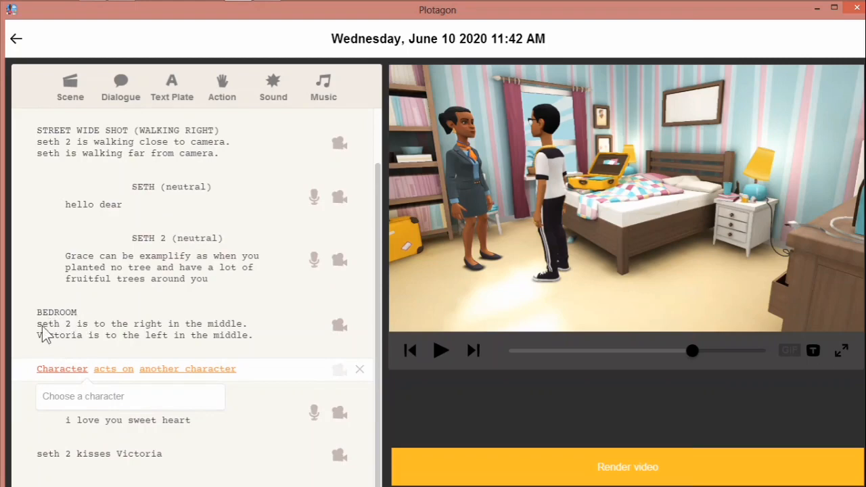
mouse_move(71, 337)
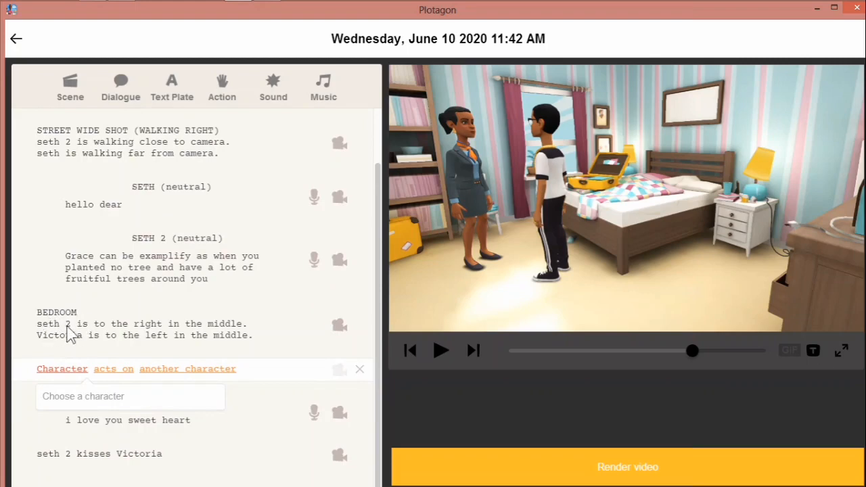
mouse_move(79, 344)
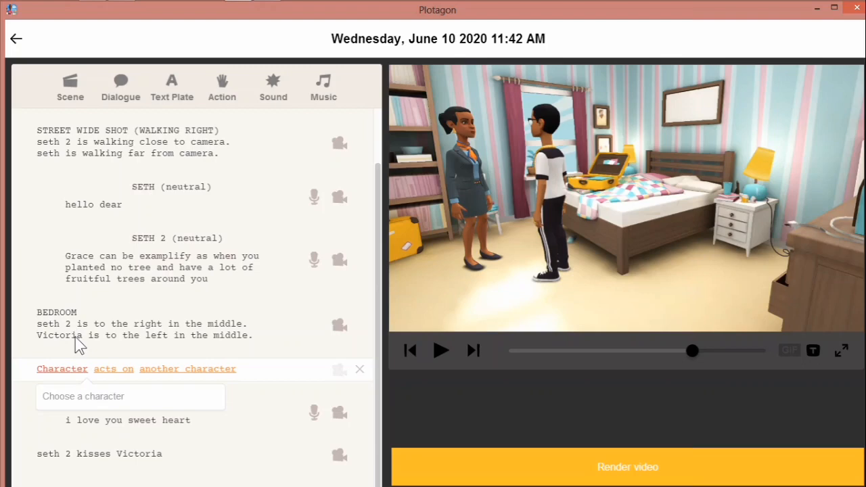
mouse_move(46, 332)
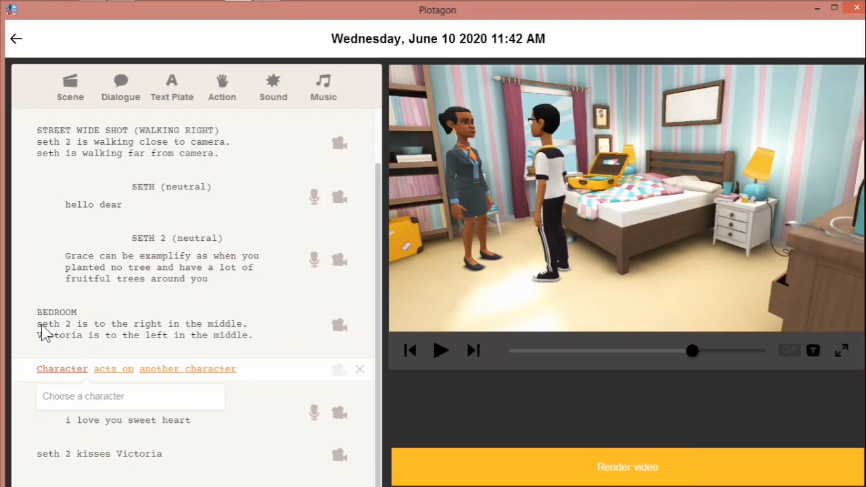
mouse_move(212, 325)
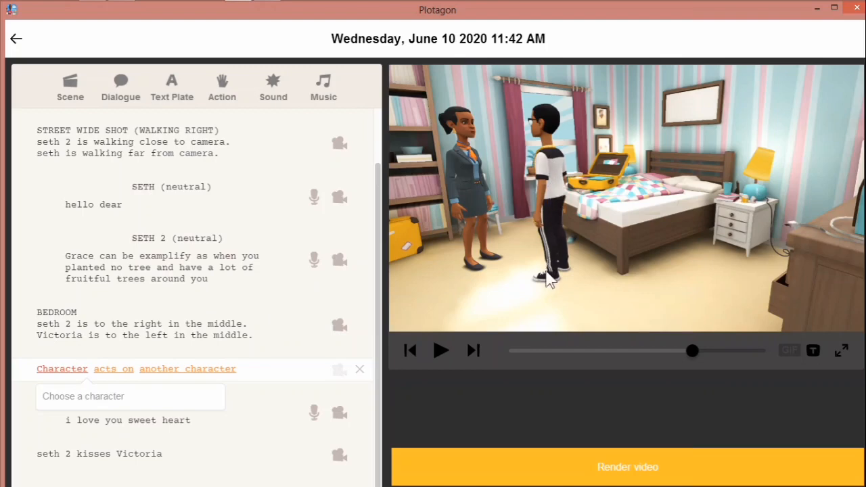
mouse_move(101, 338)
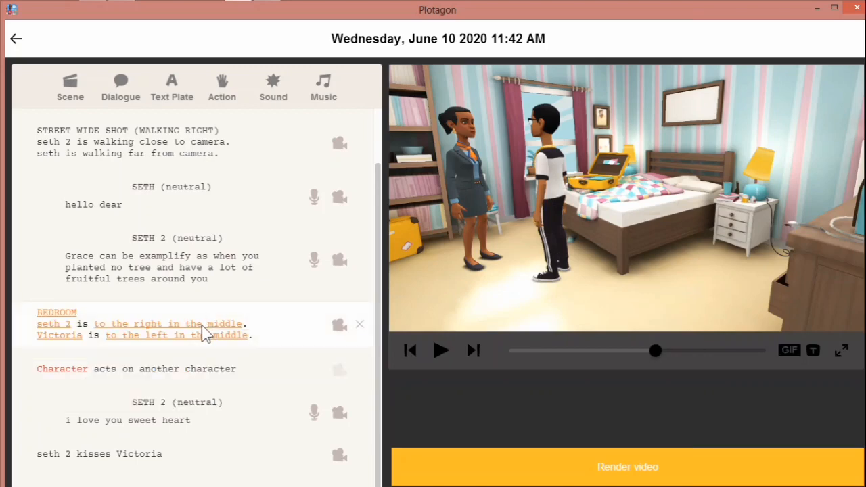
click(176, 336)
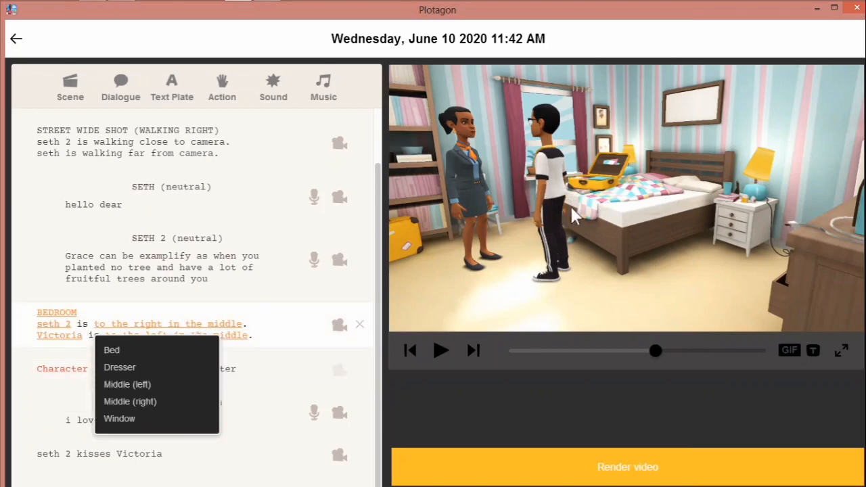
mouse_move(127, 384)
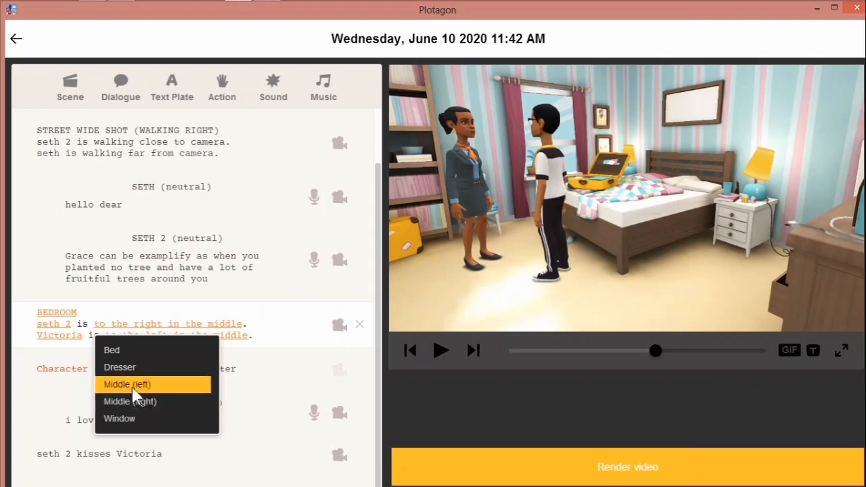
mouse_move(138, 400)
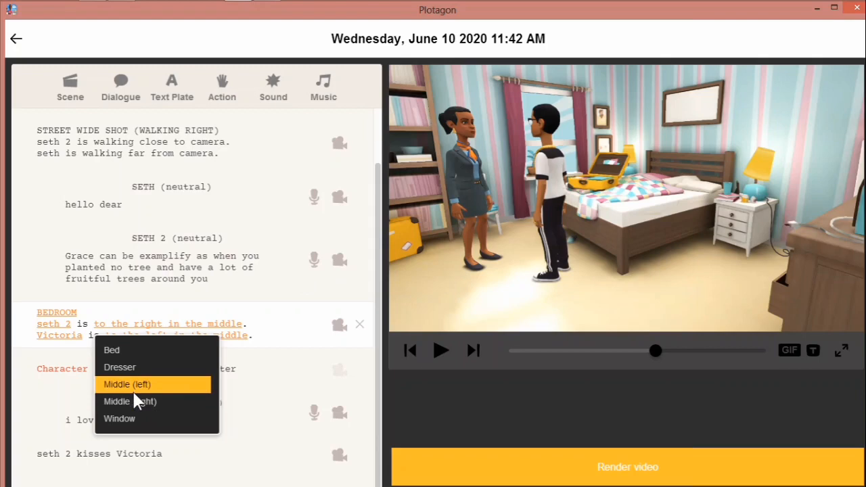
mouse_move(130, 401)
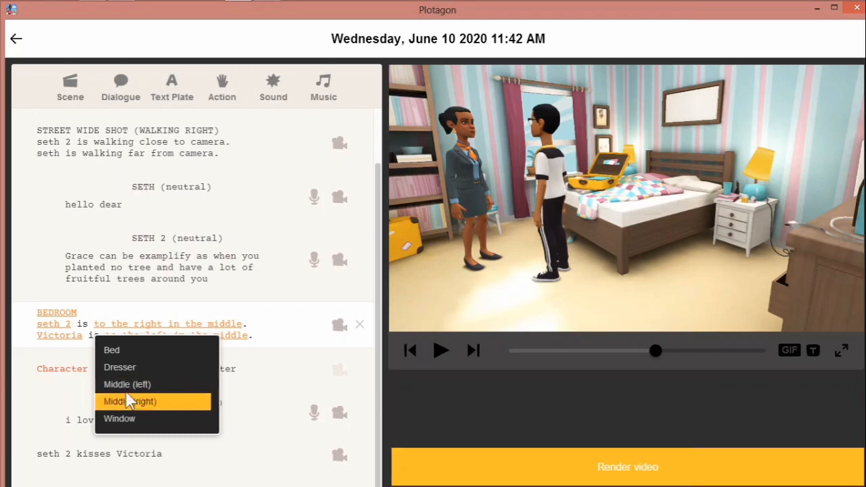
click(130, 401)
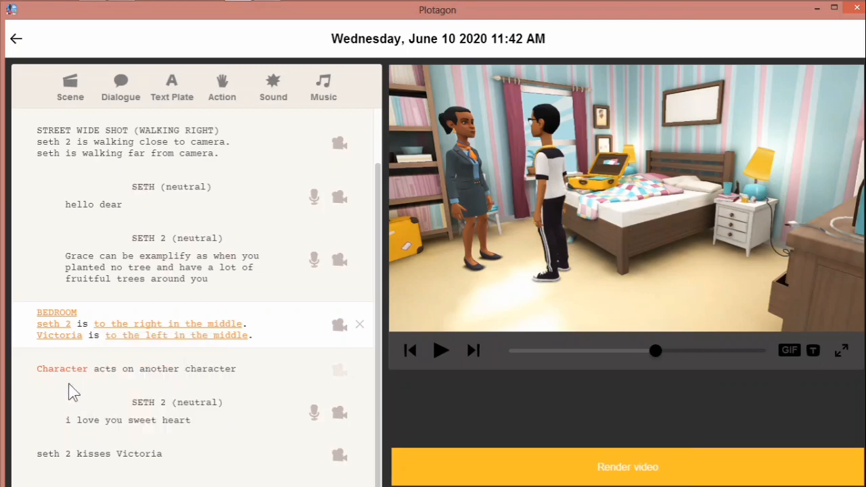
mouse_move(68, 379)
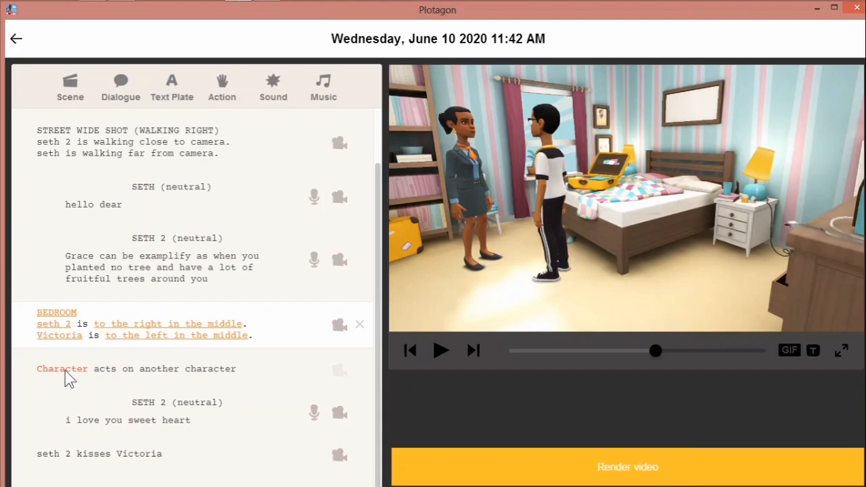
Make seth 2 the acting character and set the action so seth 2 kisses Victoria.
click(62, 368)
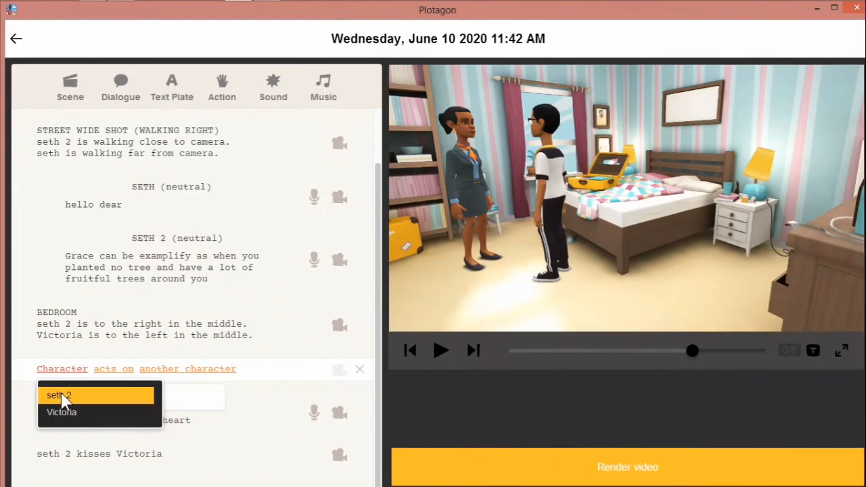
click(59, 395)
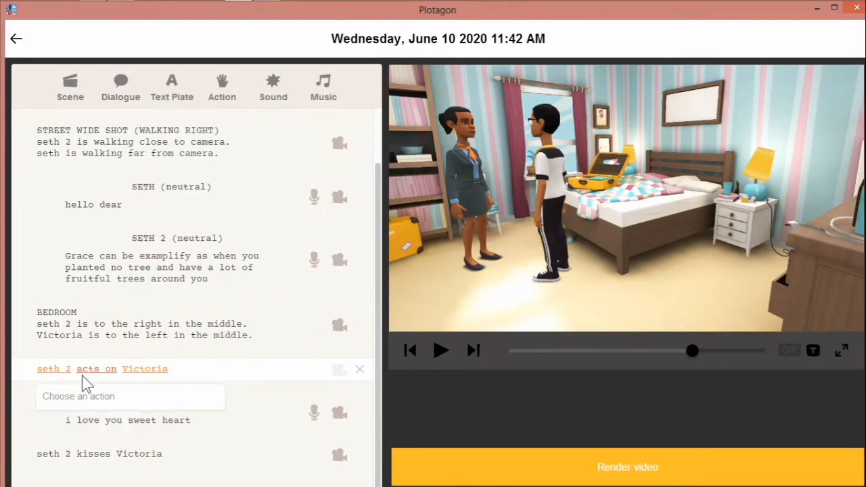
mouse_move(134, 376)
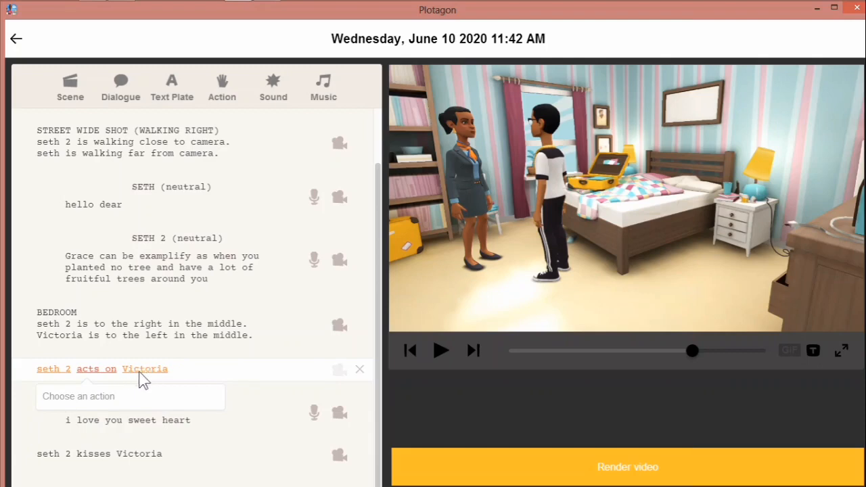
mouse_move(129, 378)
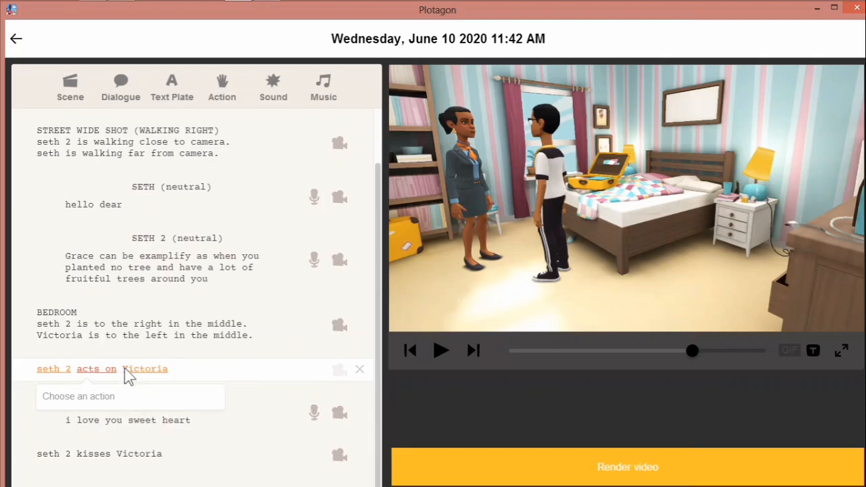
mouse_move(102, 376)
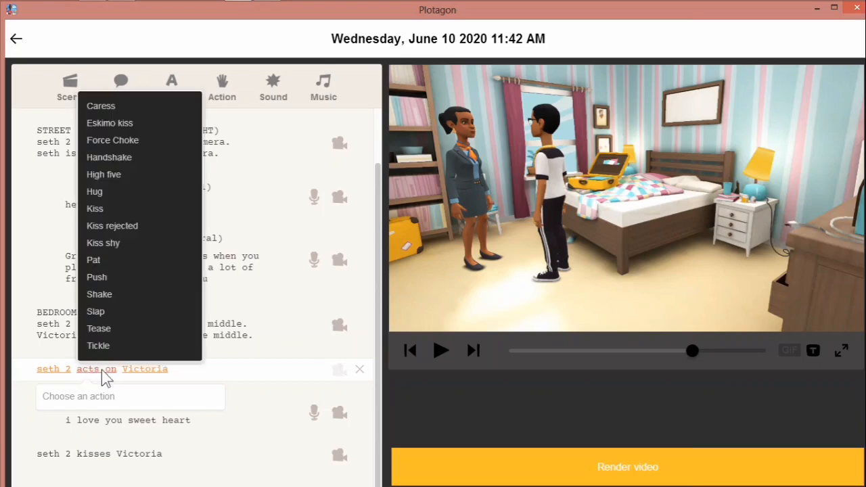
mouse_move(125, 115)
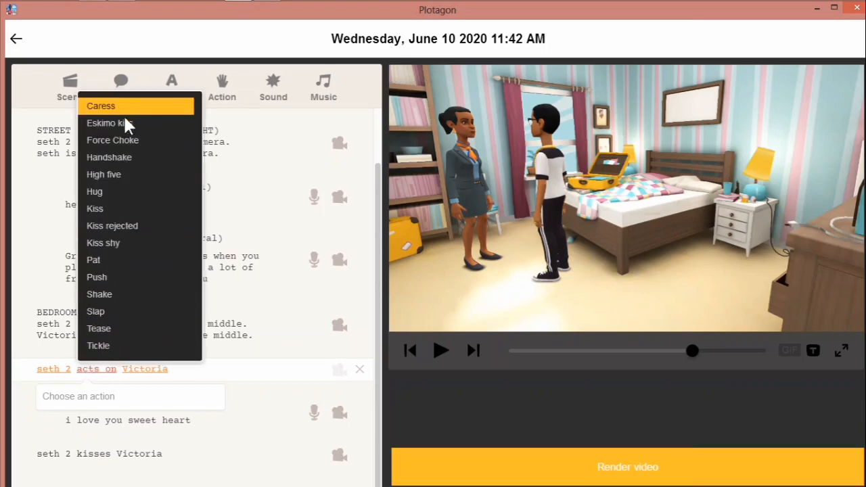
mouse_move(95, 208)
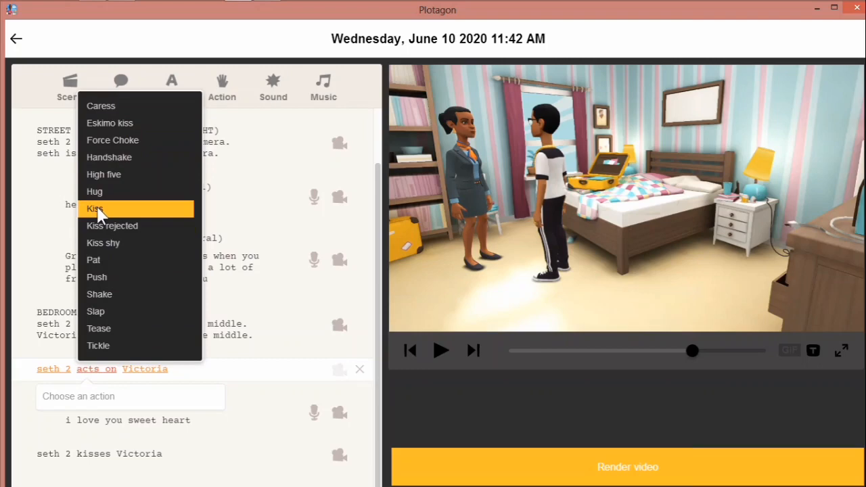
click(95, 209)
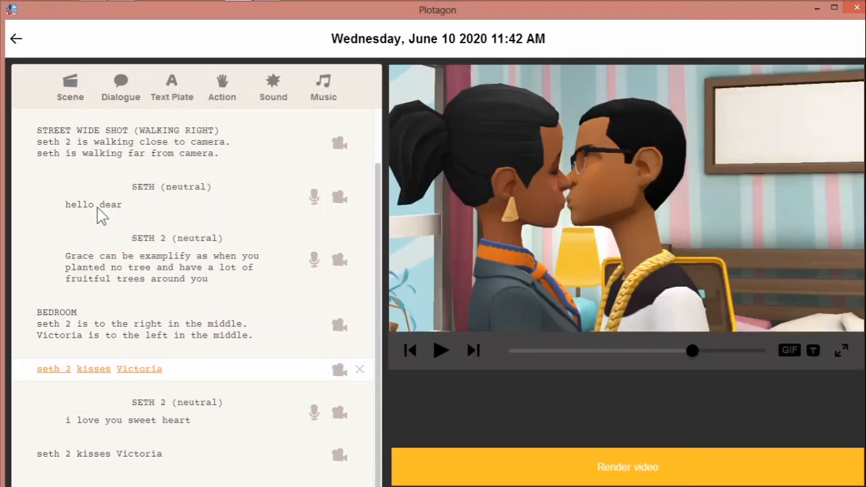
mouse_move(195, 374)
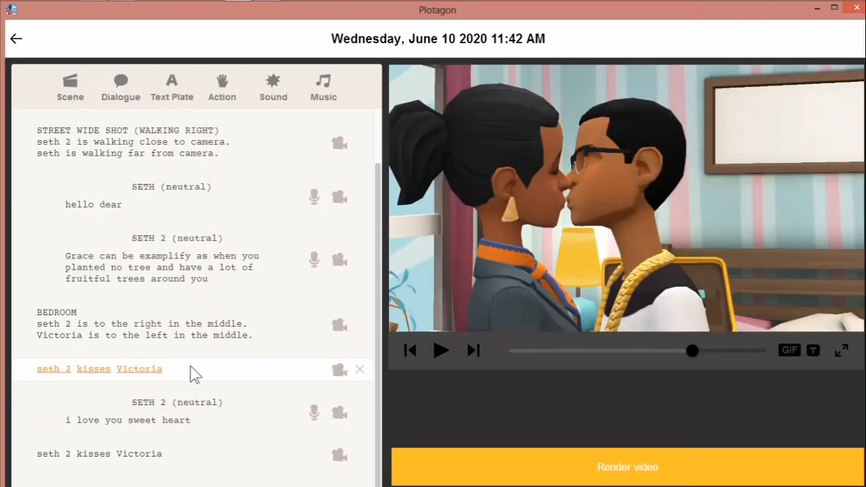
mouse_move(152, 377)
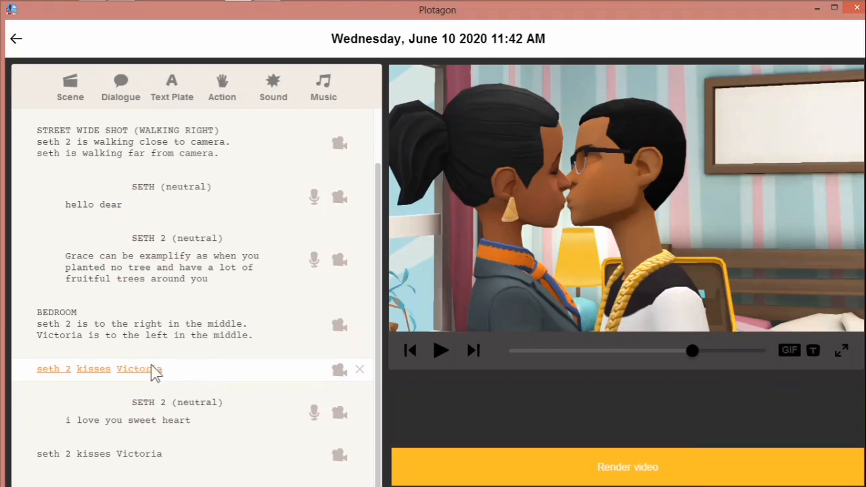
mouse_move(209, 376)
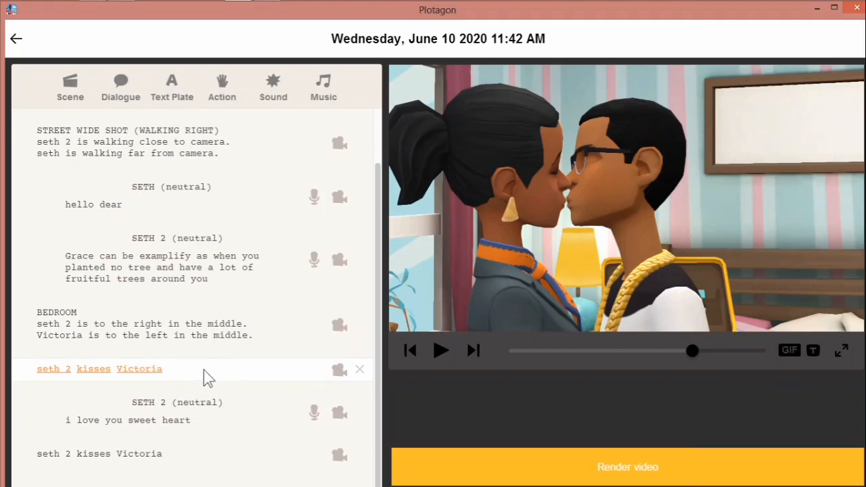
mouse_move(74, 374)
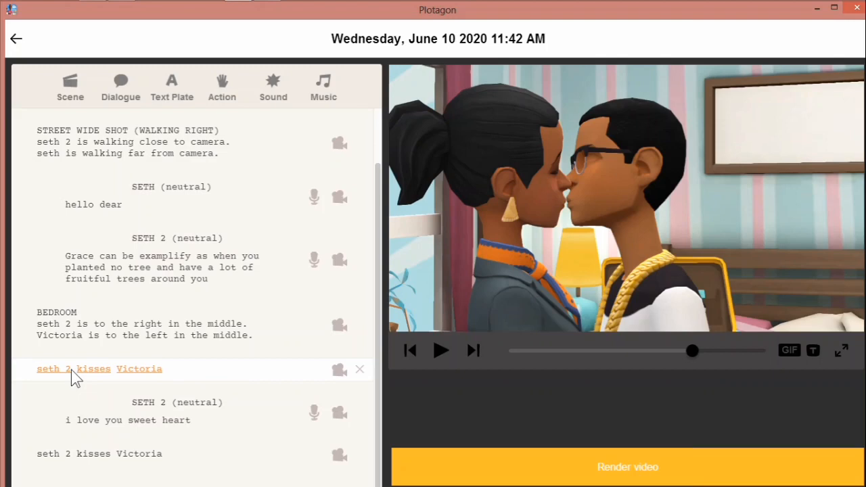
mouse_move(55, 376)
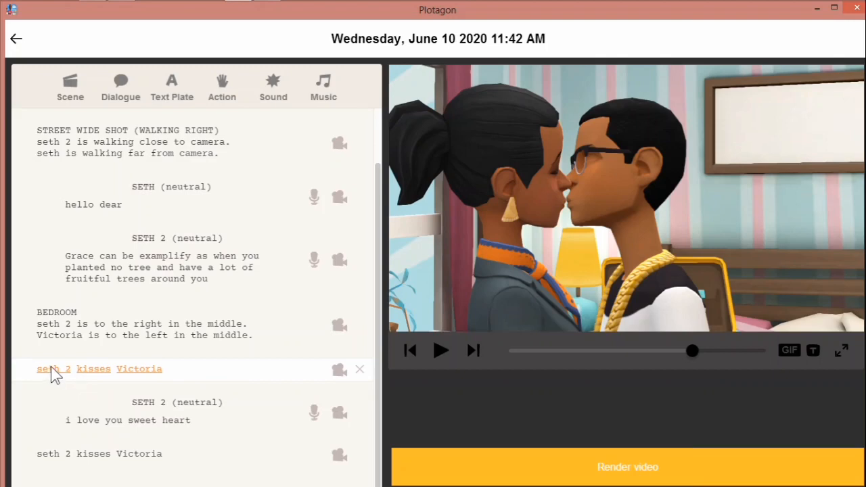
mouse_move(360, 370)
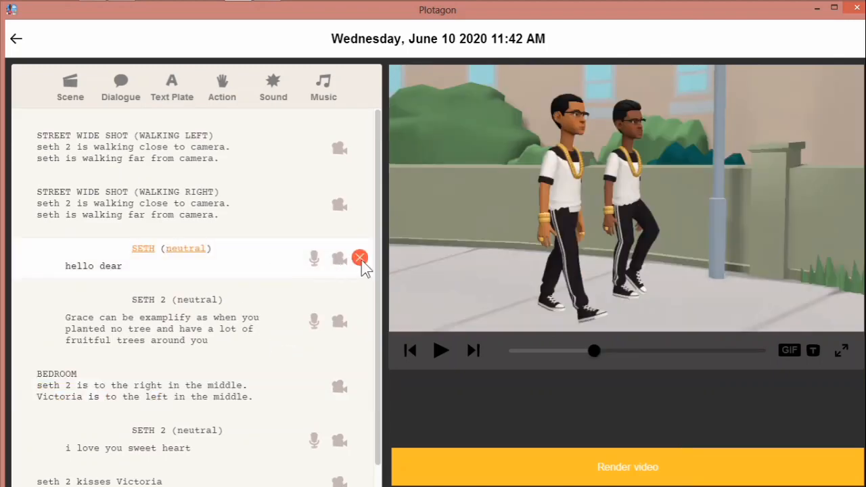
Delete Seth's "hello dear" line and the Street Wide Shot (Walking Right) scene.
click(360, 257)
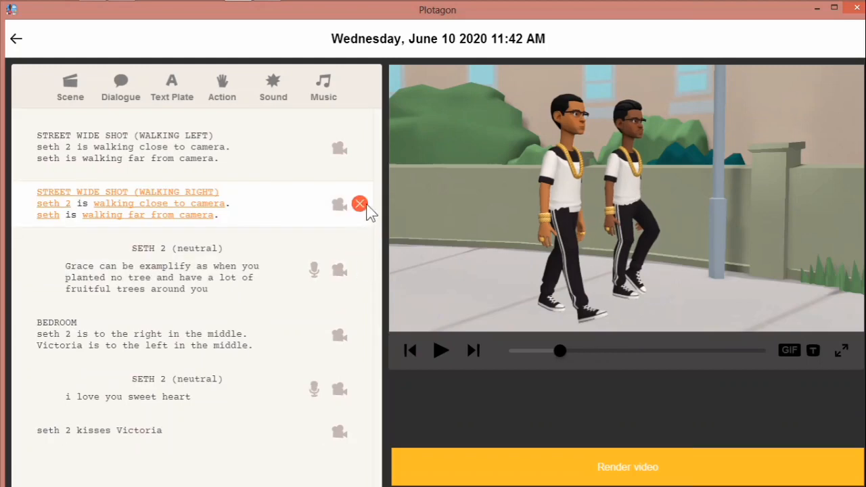
click(360, 203)
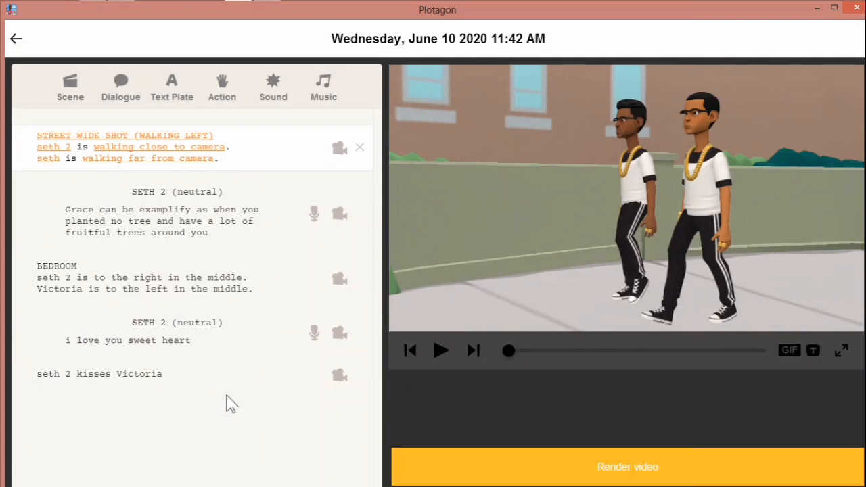
mouse_move(133, 215)
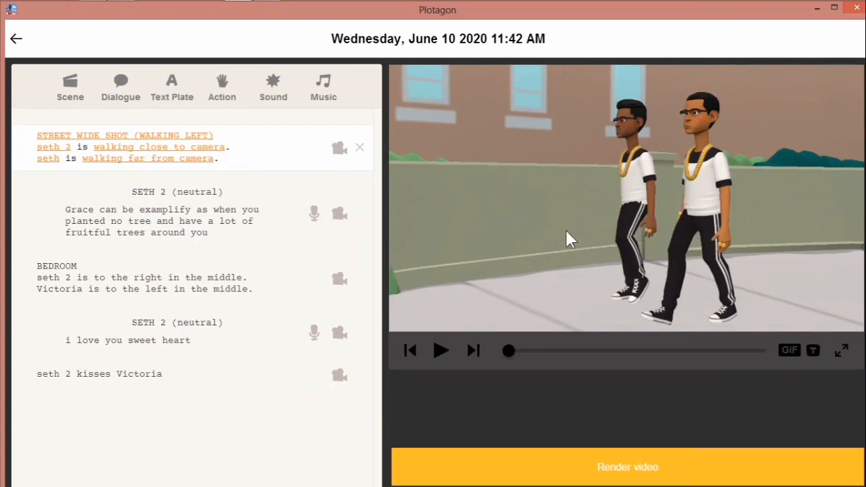
mouse_move(604, 214)
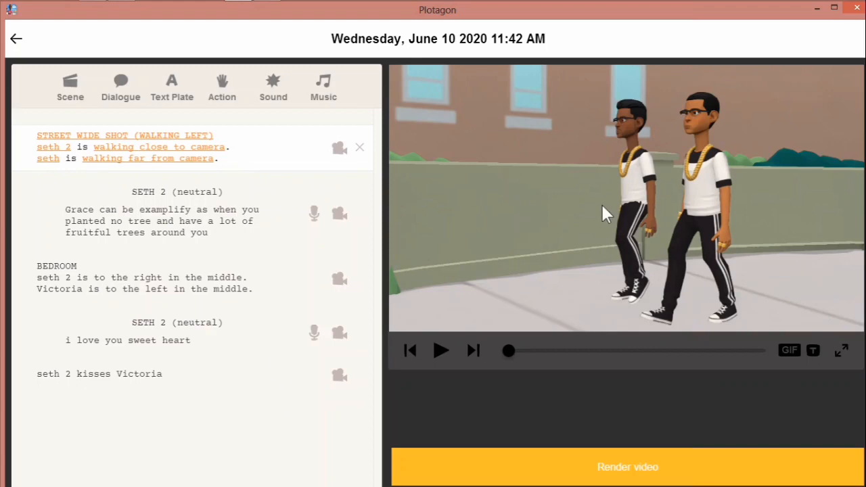
mouse_move(116, 236)
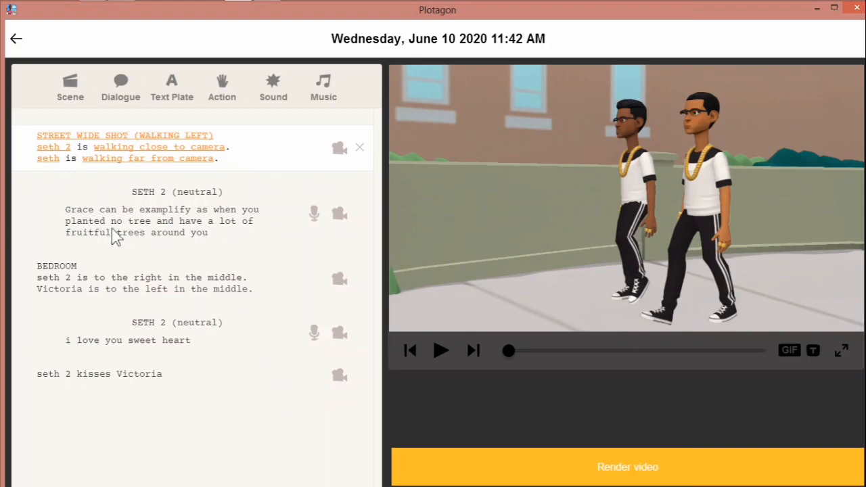
mouse_move(175, 215)
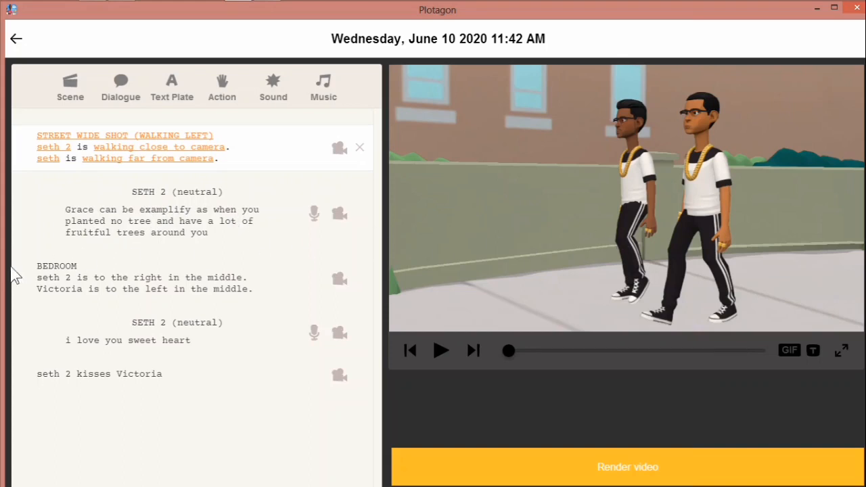
mouse_move(49, 287)
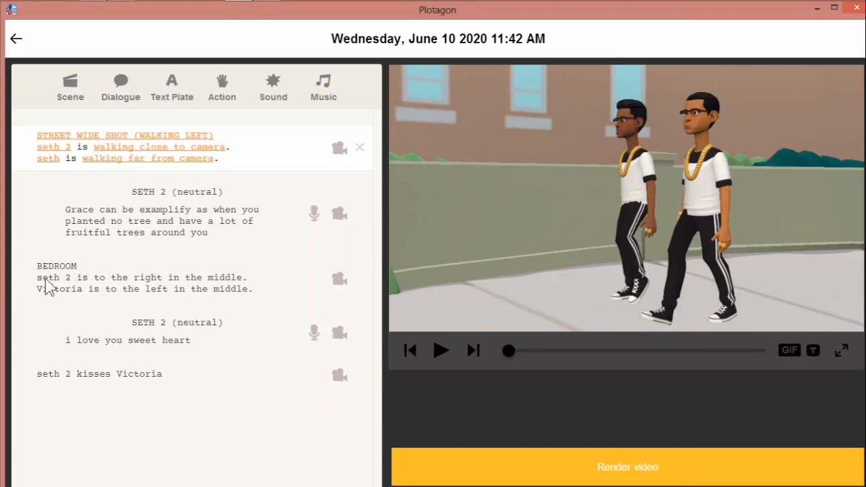
mouse_move(121, 278)
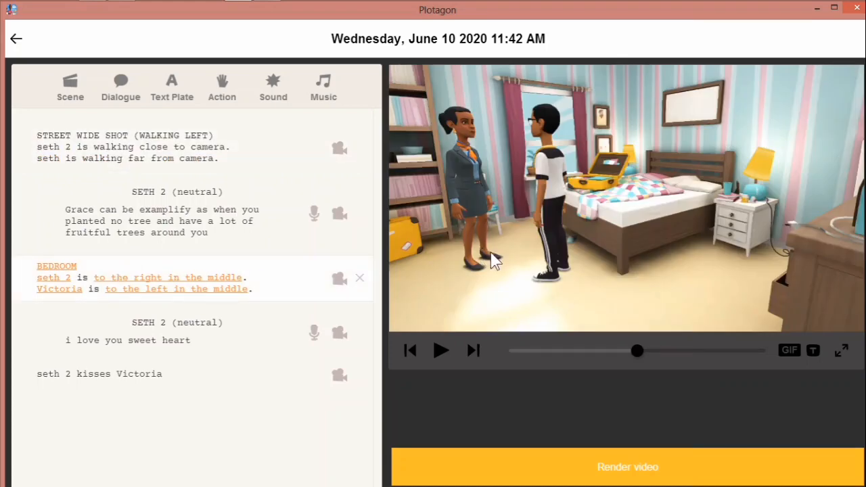
mouse_move(224, 288)
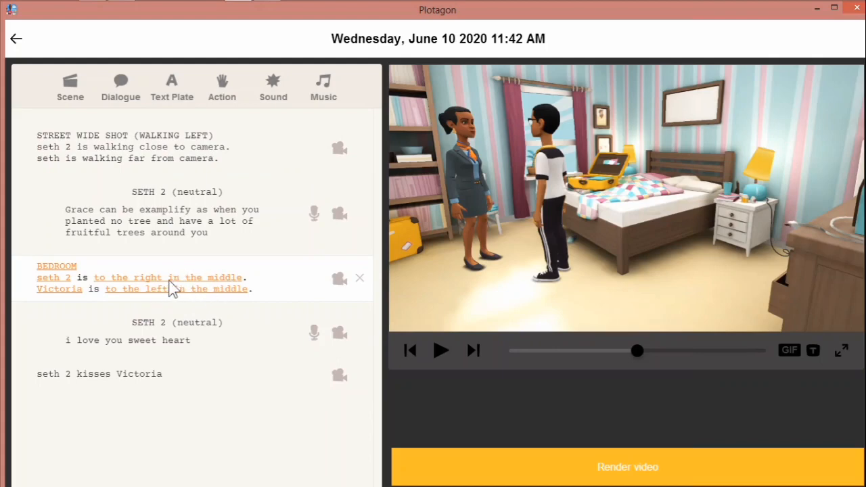
click(176, 290)
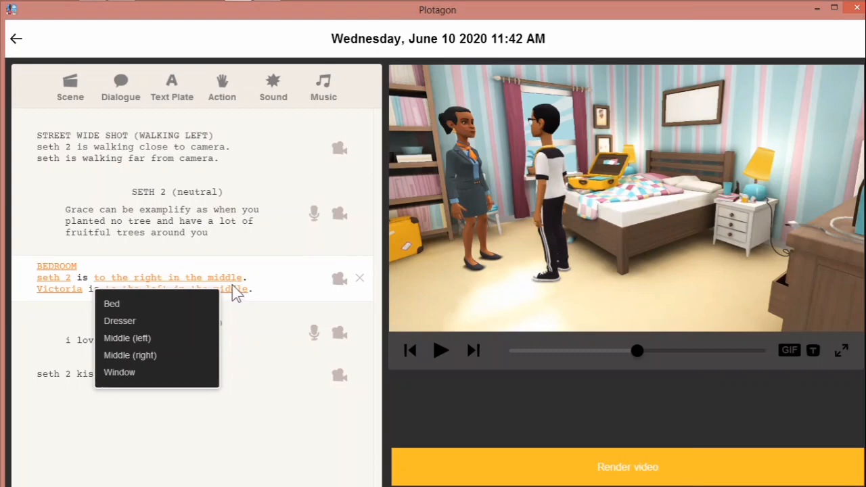
click(127, 339)
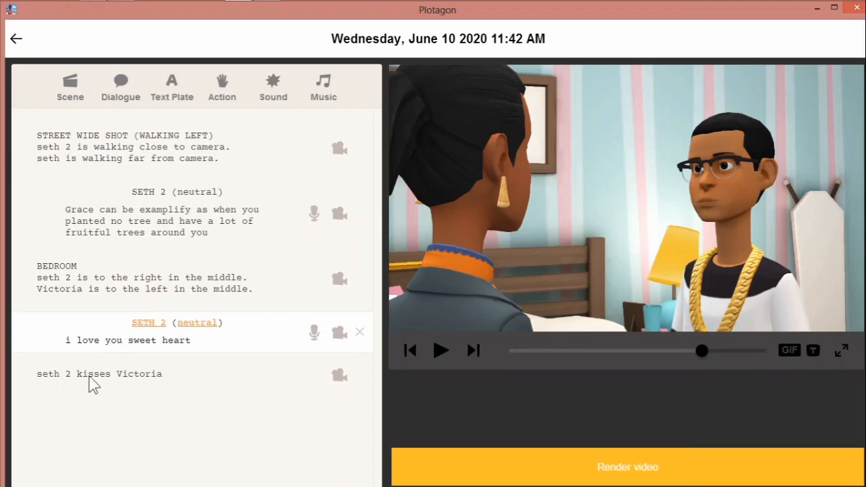
Play the story from the opening STREET WIDE SHOT through to the bedroom kiss in the preview player.
click(99, 373)
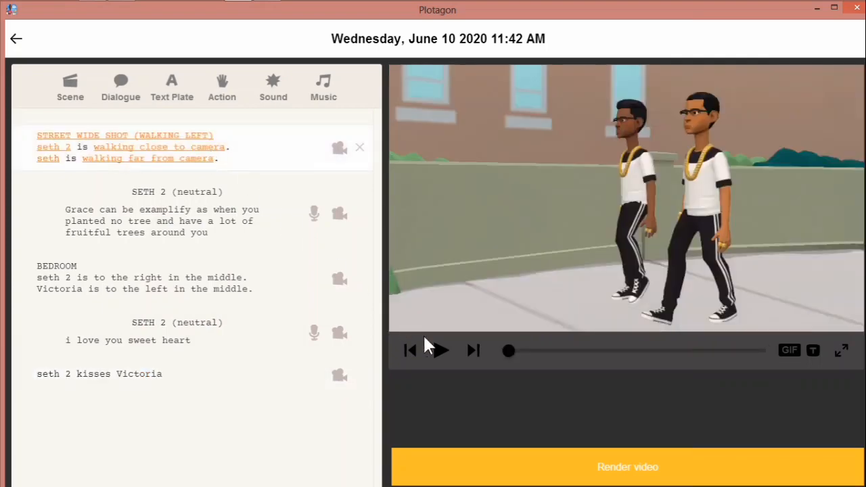
click(439, 350)
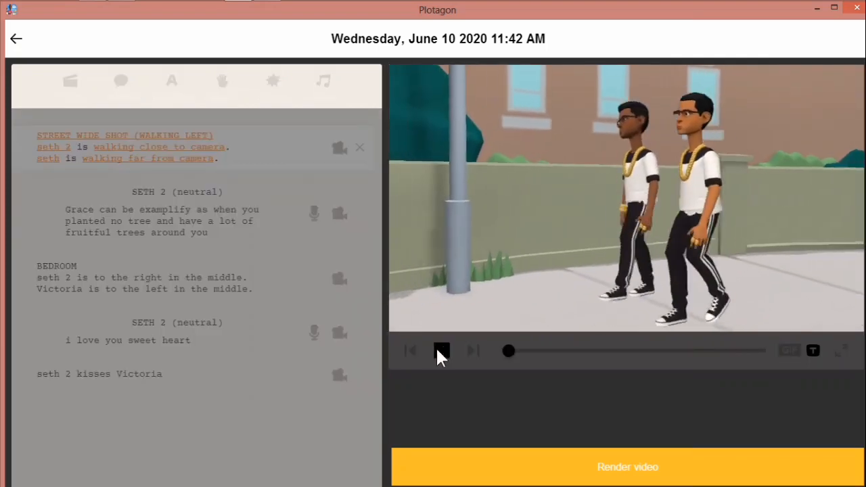
click(441, 350)
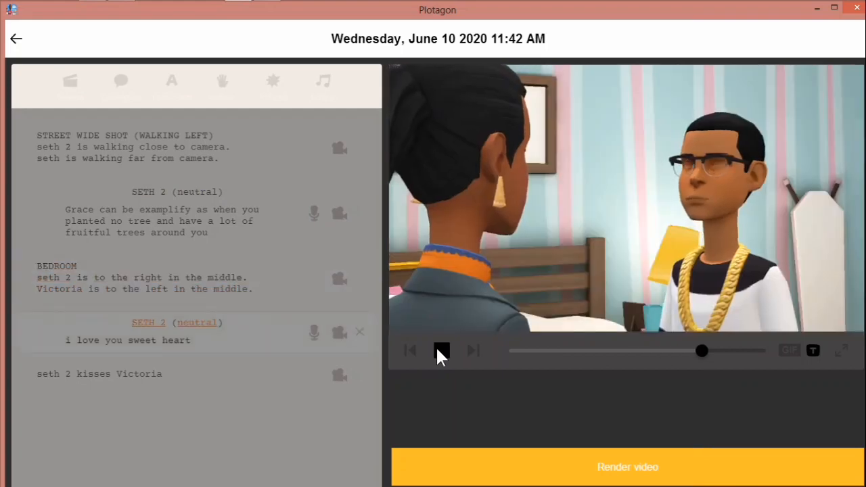
click(442, 350)
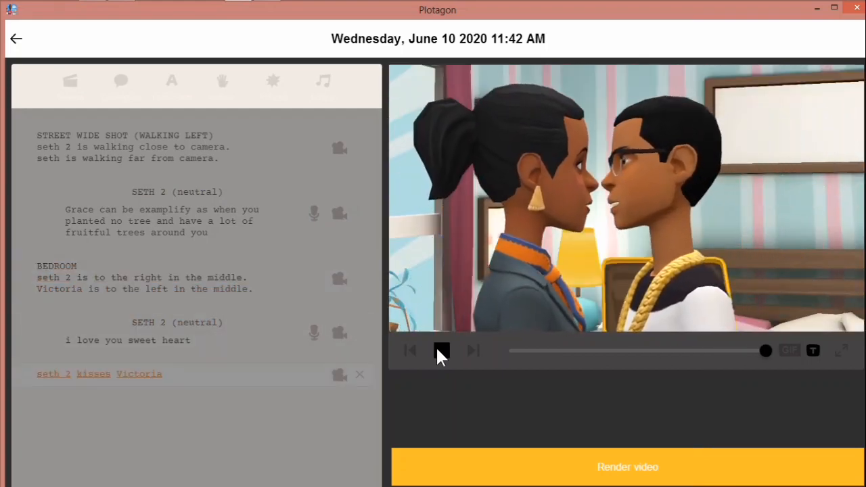